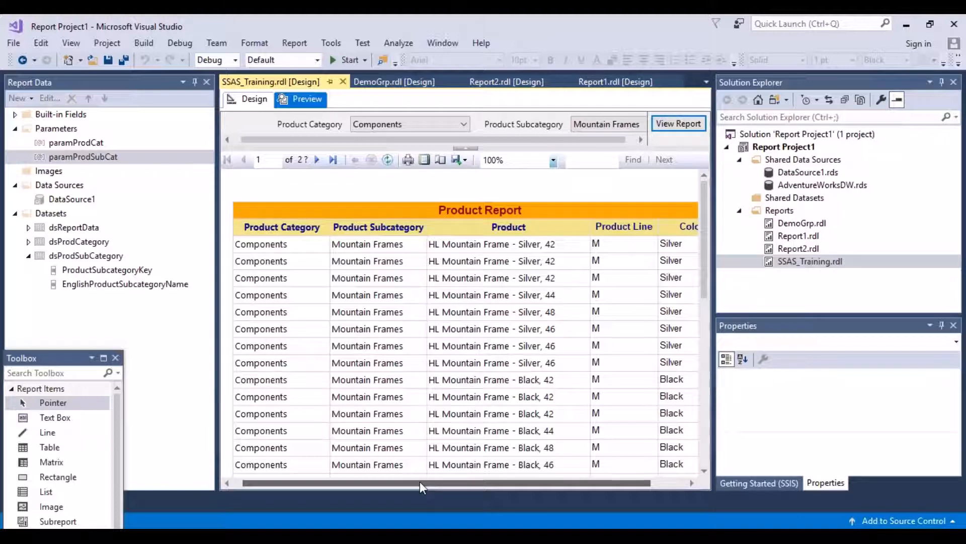
mouse_move(427, 487)
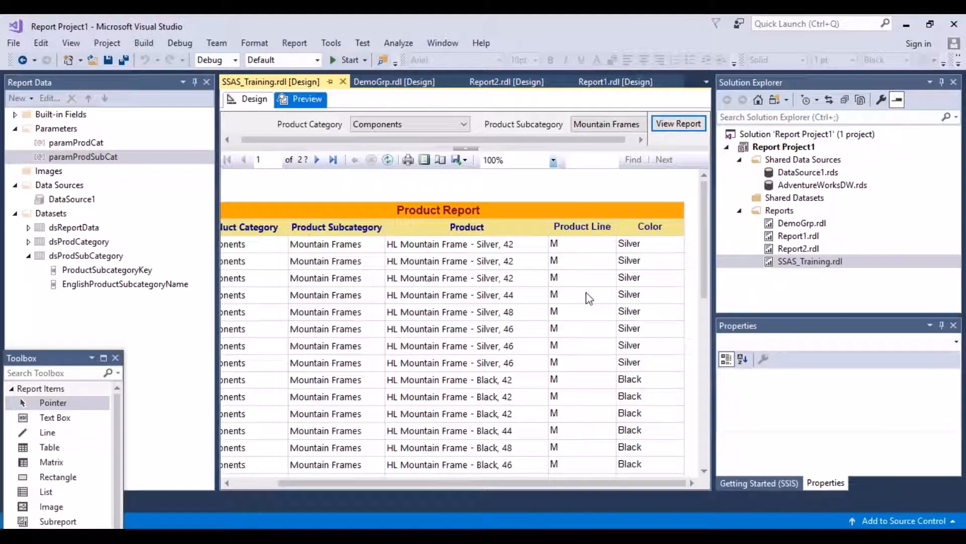
mouse_move(650, 234)
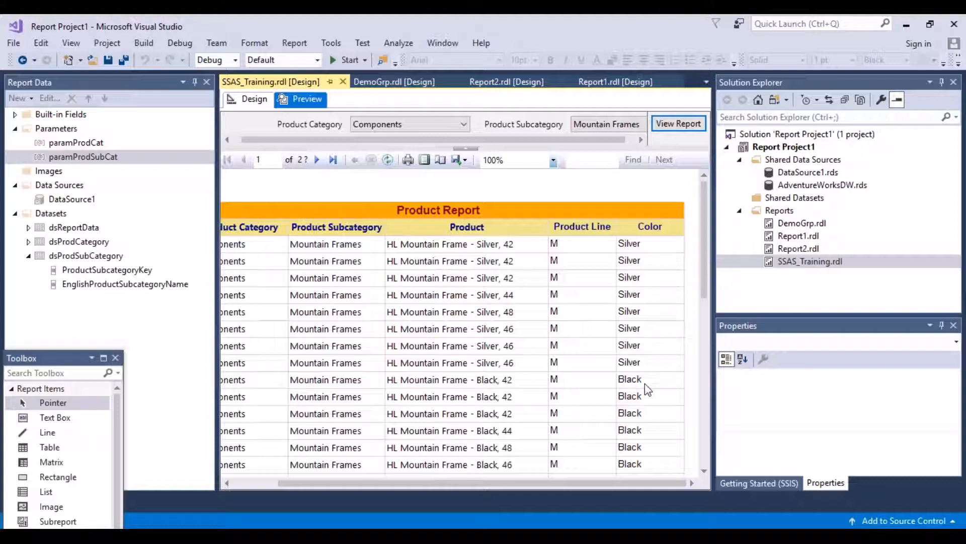
mouse_move(403, 369)
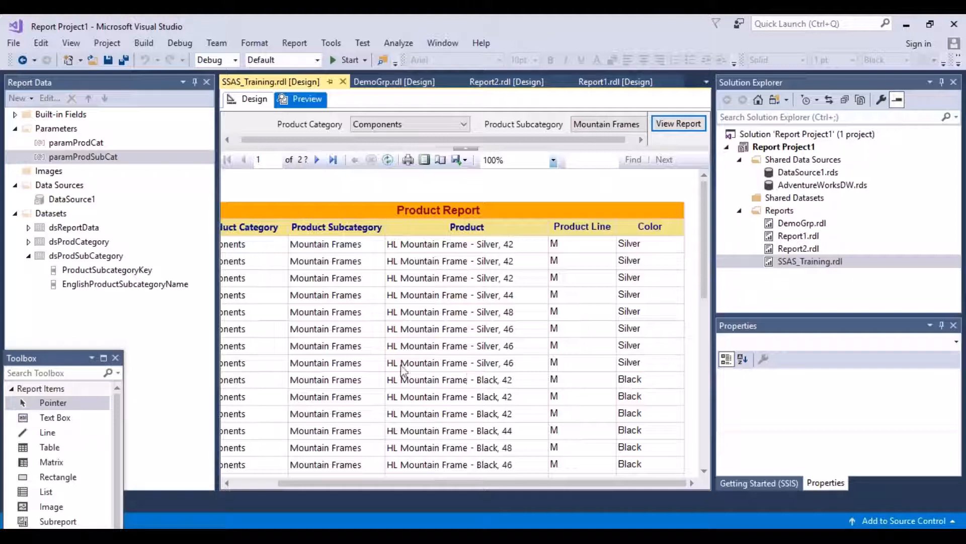
- Select the table's detail data row in Design view and reach its Fill/BackgroundColor property, currently No Color
left_click(254, 99)
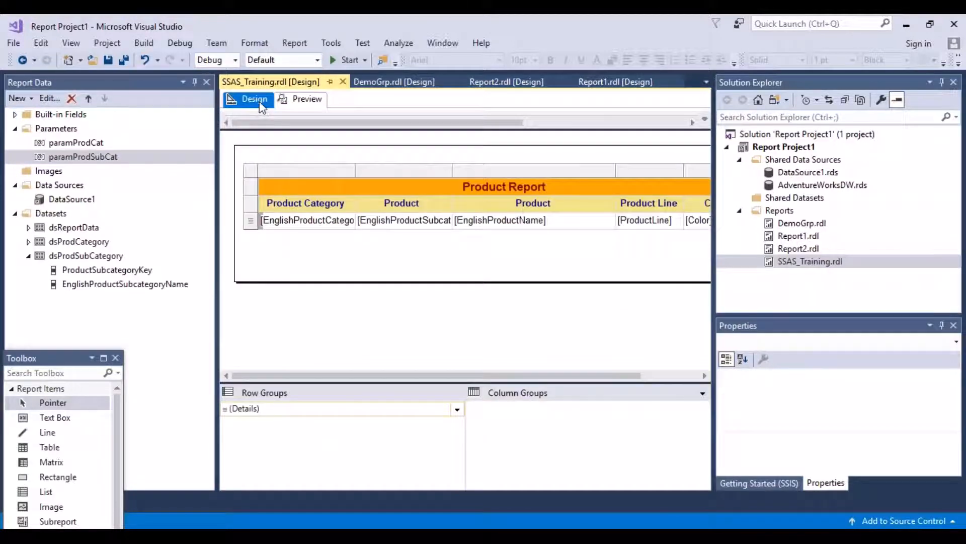
left_click(250, 220)
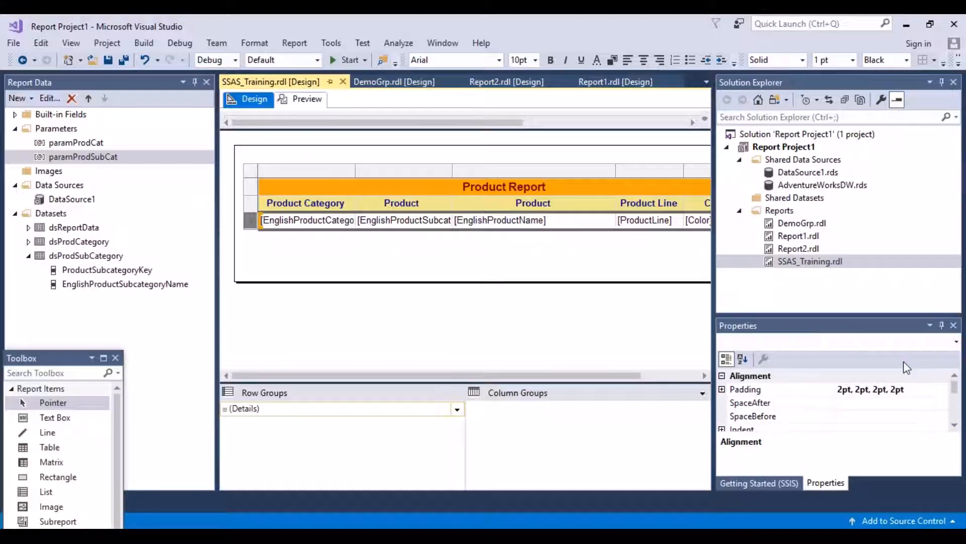
scroll("down", 3)
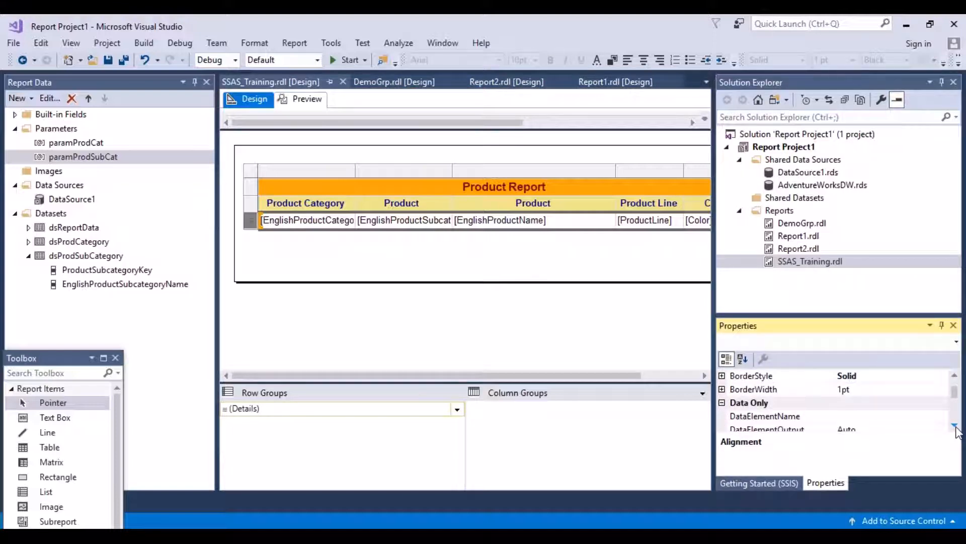
scroll("down", 3)
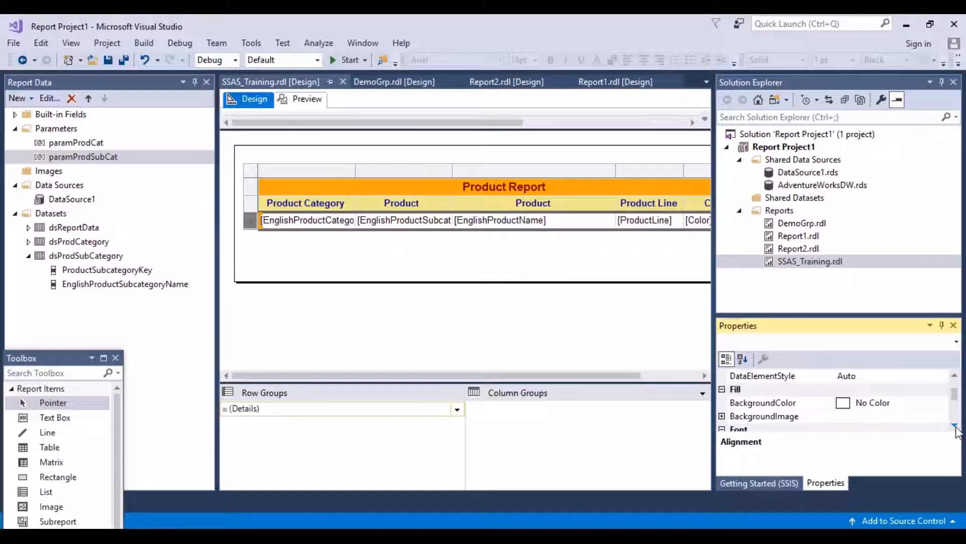
scroll("down", 3)
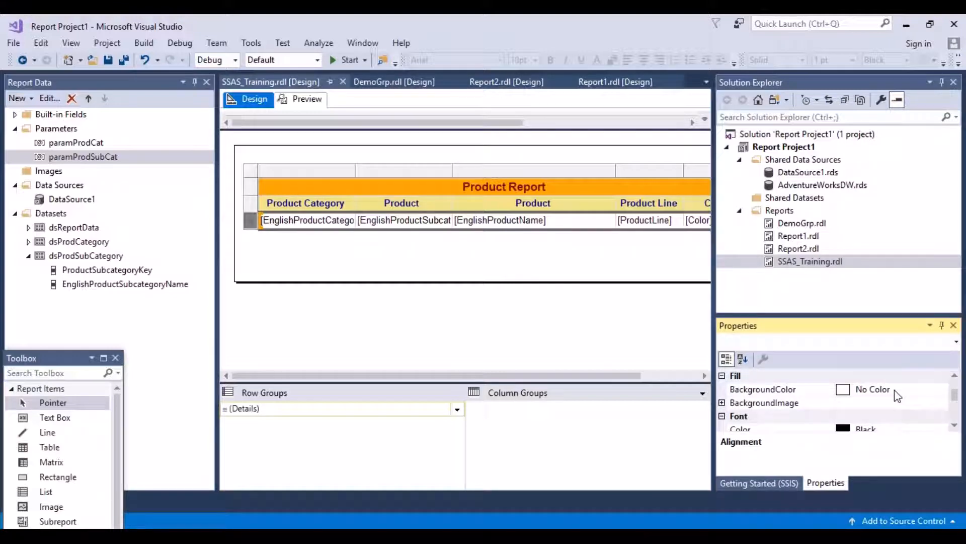
mouse_move(923, 395)
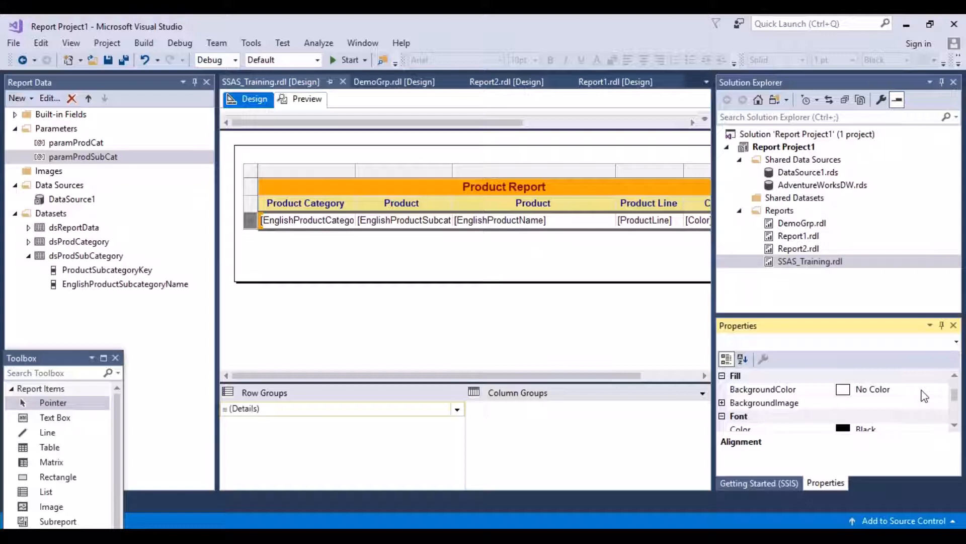
mouse_move(886, 399)
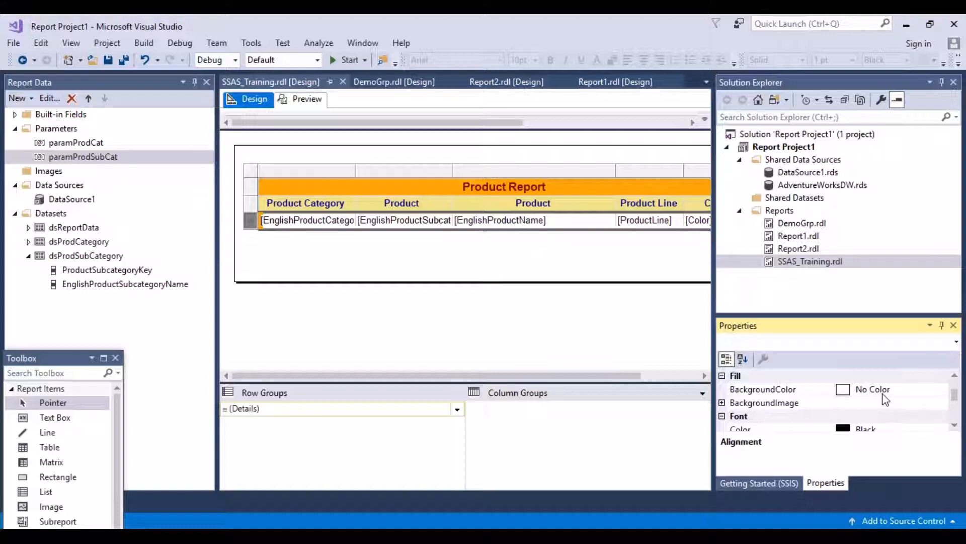
mouse_move(927, 399)
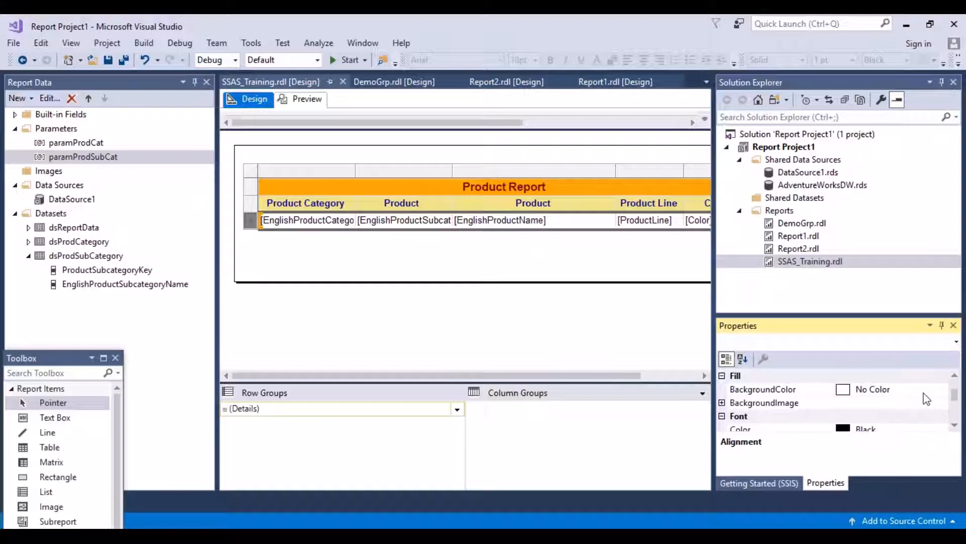
- Expand the detail row's BackgroundColor choices showing the palette, More colors and Expression
left_click(940, 388)
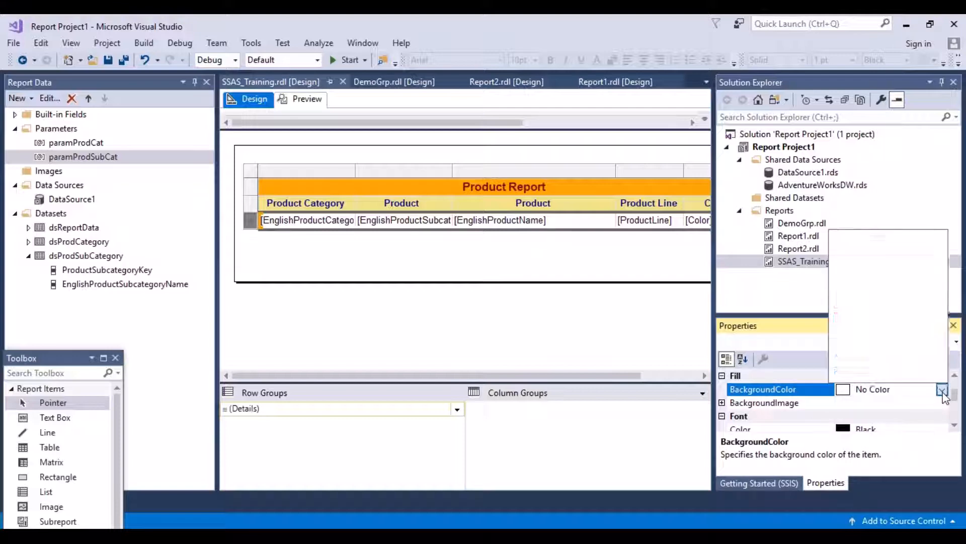
left_click(942, 388)
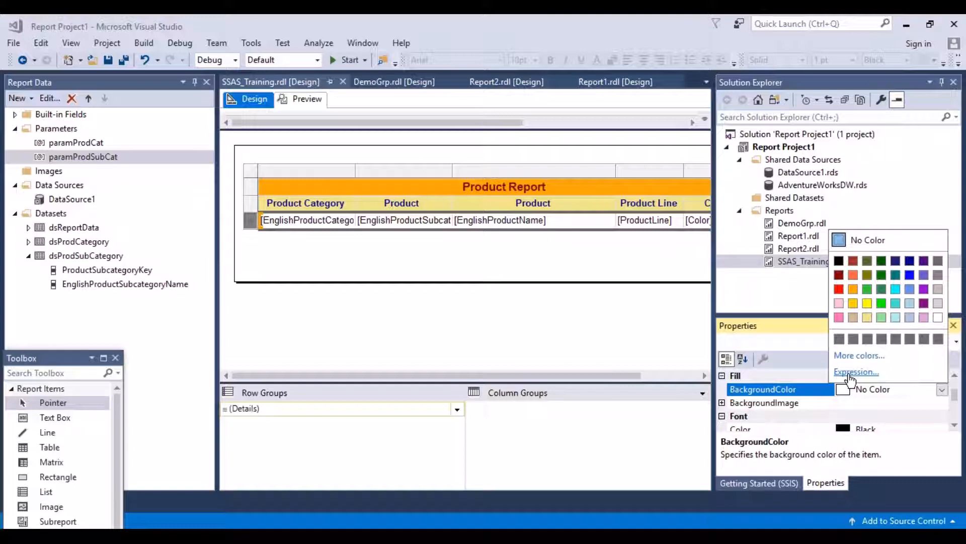
- Start a BackgroundColor expression and look up IIf under Common Functions > Program Flow
left_click(857, 371)
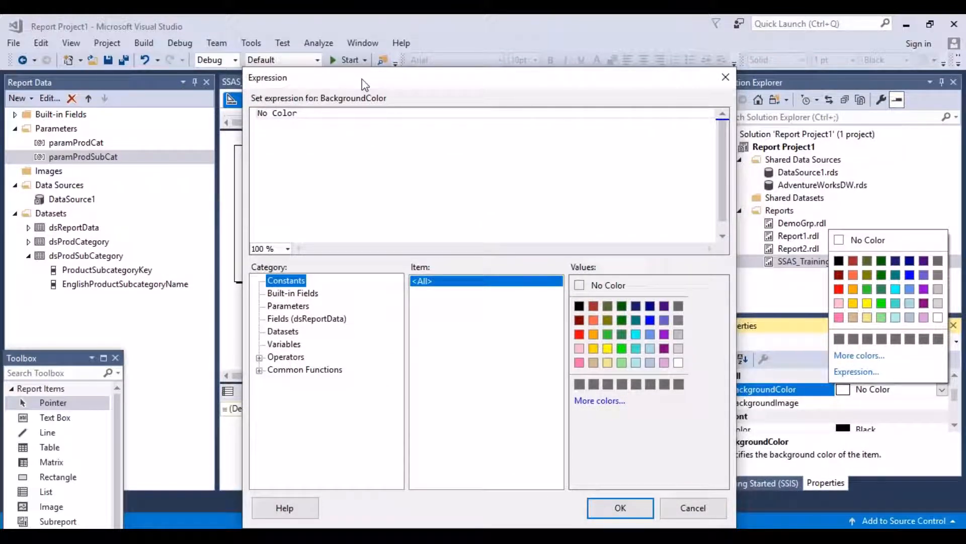
mouse_move(336, 99)
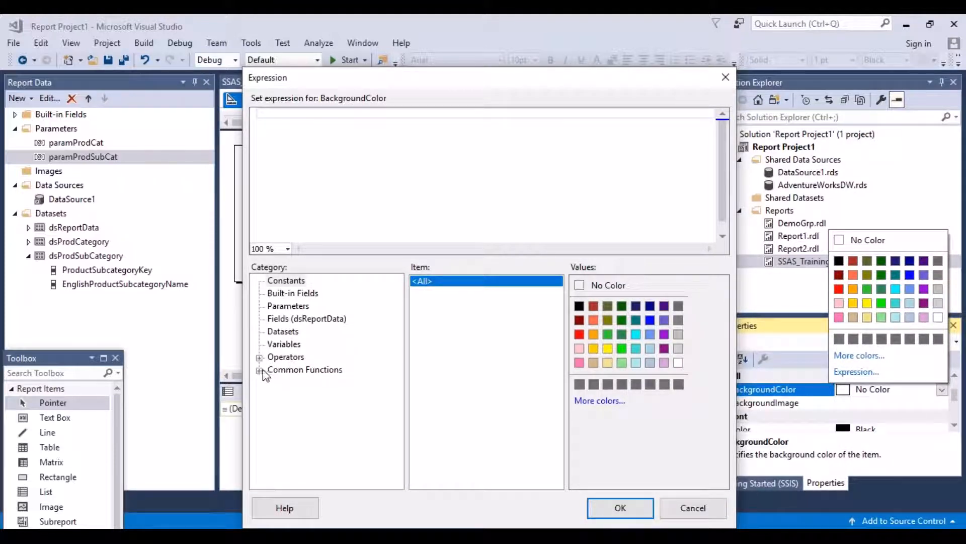
left_click(262, 369)
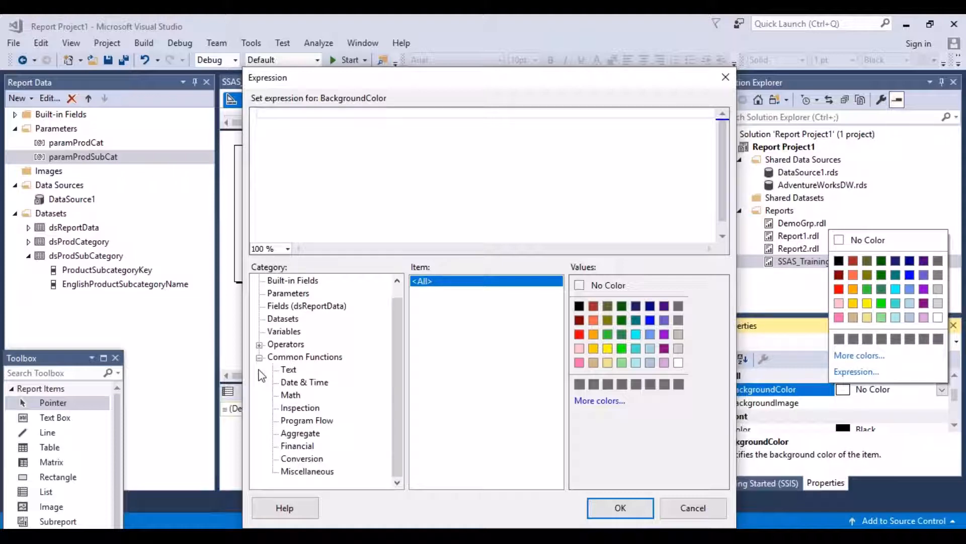
mouse_move(303, 370)
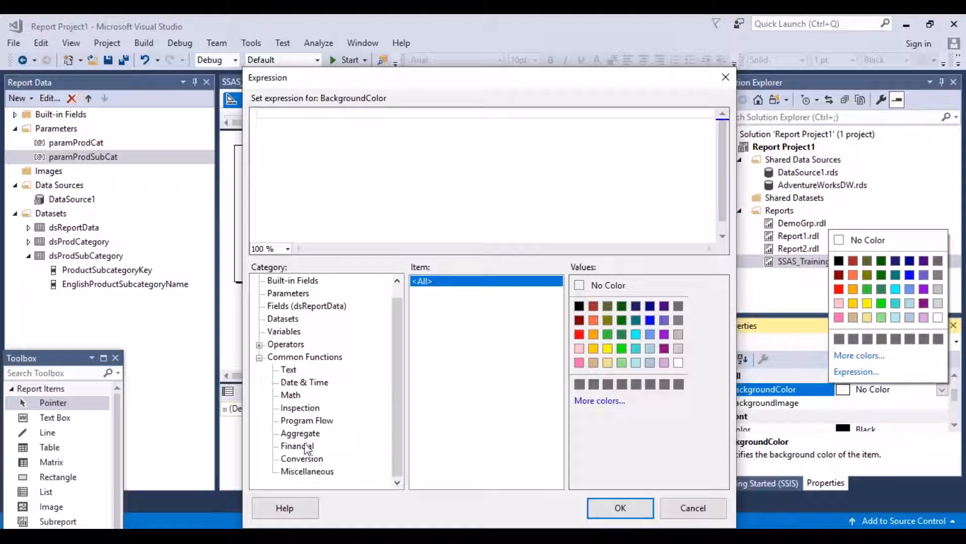
mouse_move(310, 478)
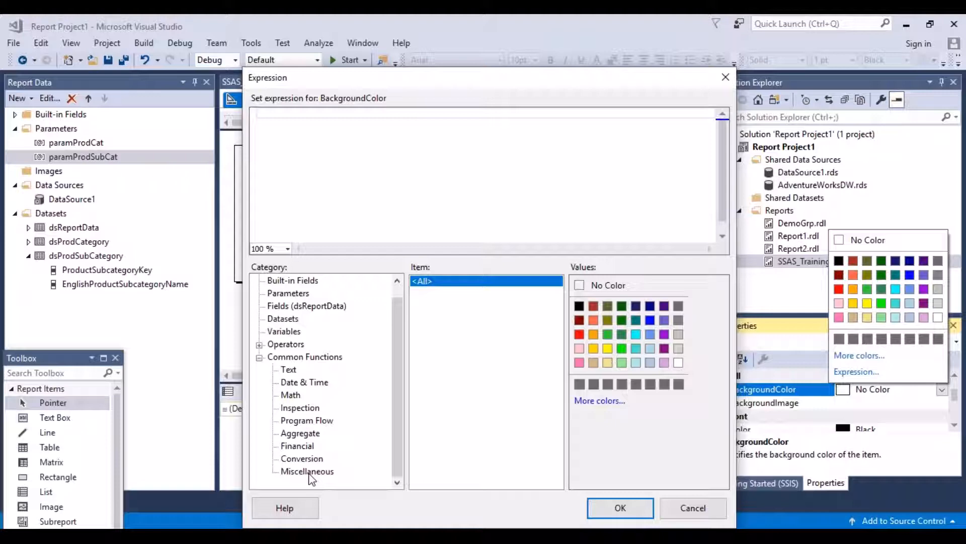
mouse_move(324, 429)
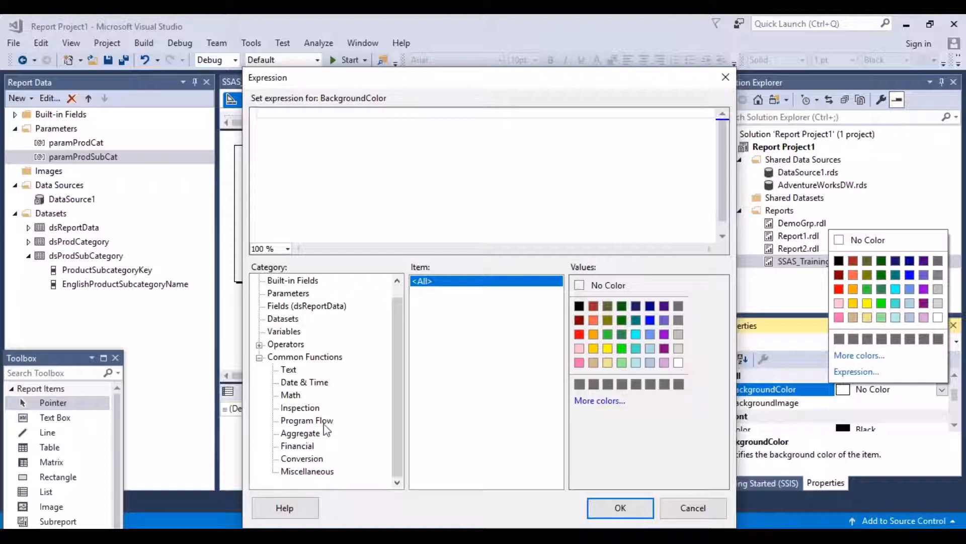
left_click(306, 420)
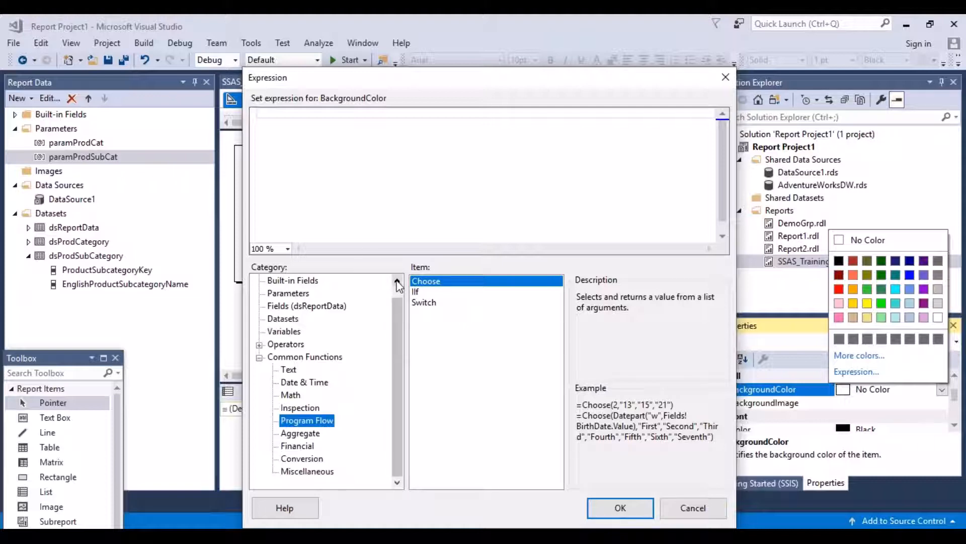
left_click(416, 292)
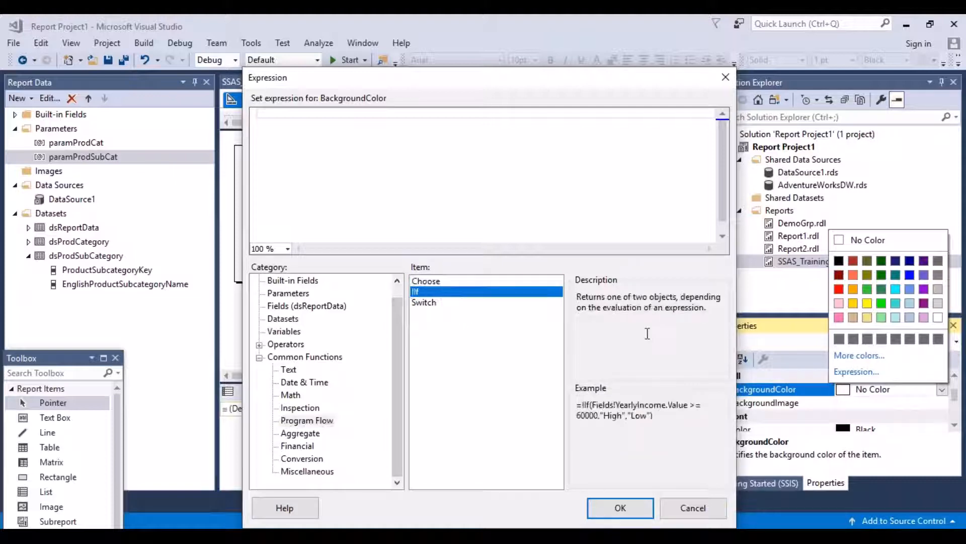
mouse_move(690, 333)
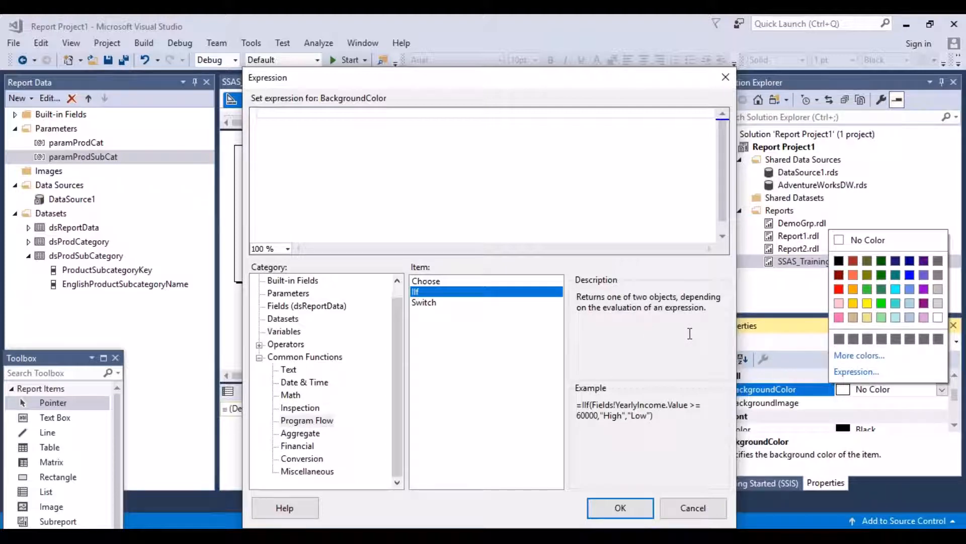
mouse_move(673, 304)
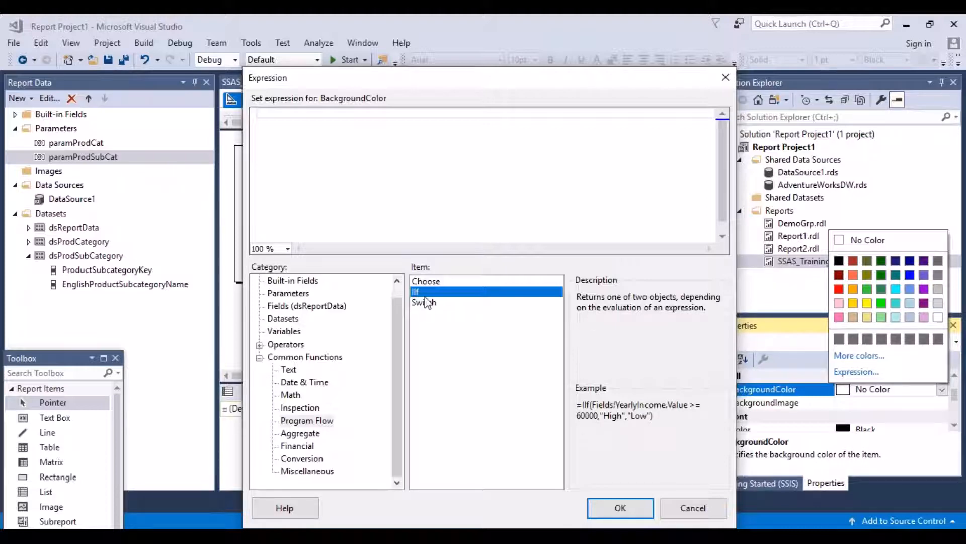
- Write the condition =IIf(Fields!Color.Value = "Black" using the dataset's Color field
double_click(425, 292)
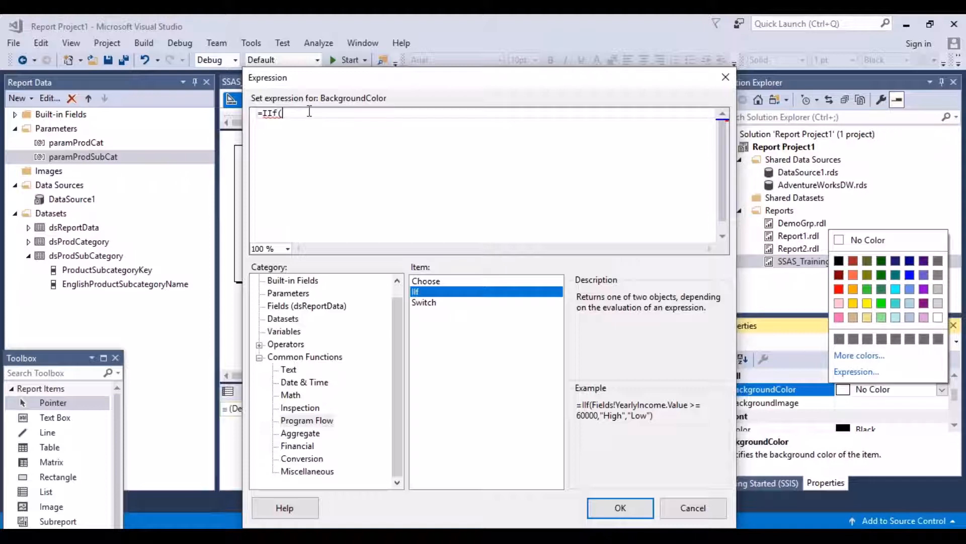
left_click(306, 306)
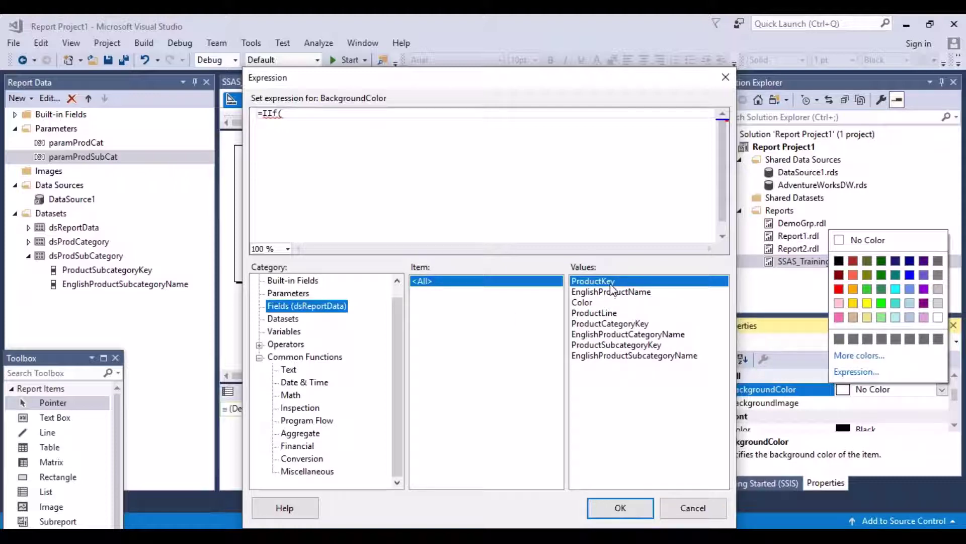
left_click(582, 302)
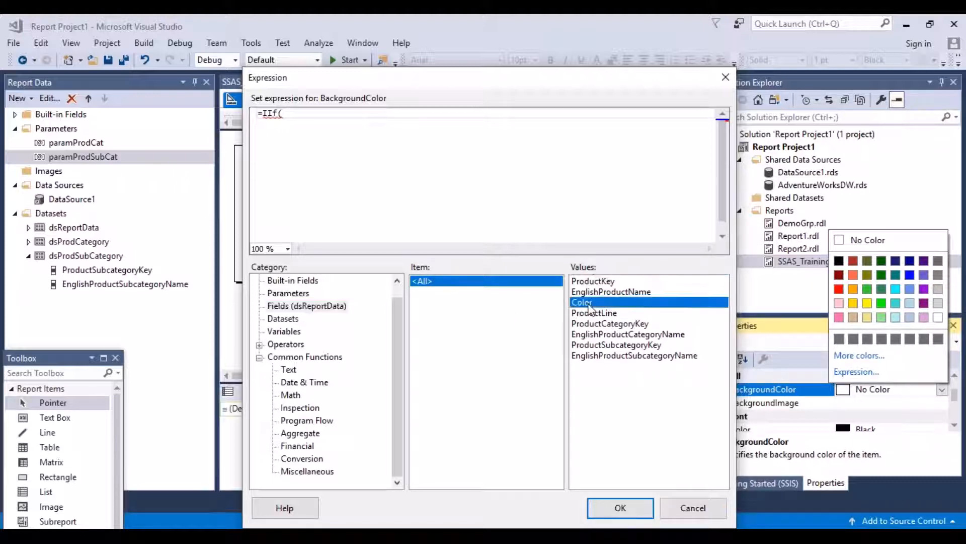
double_click(581, 302)
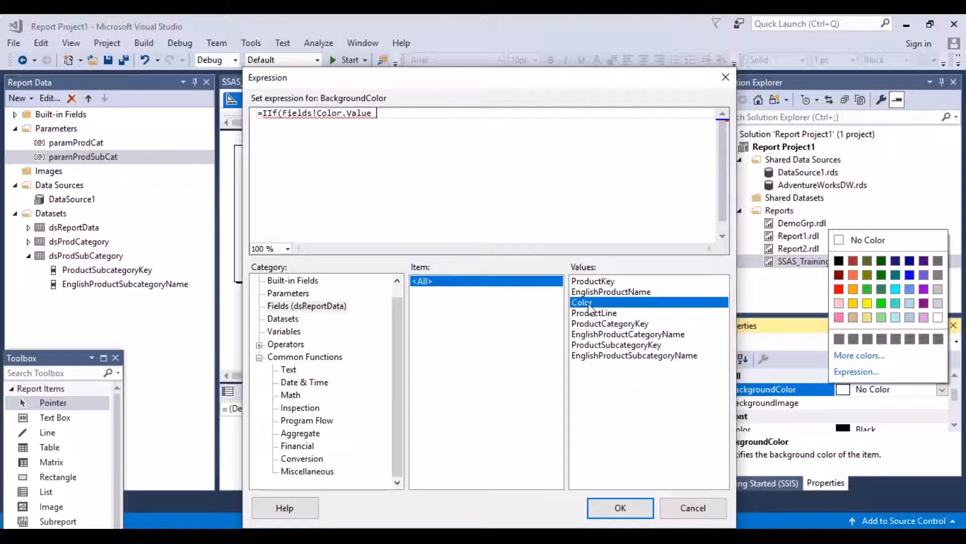
type("=")
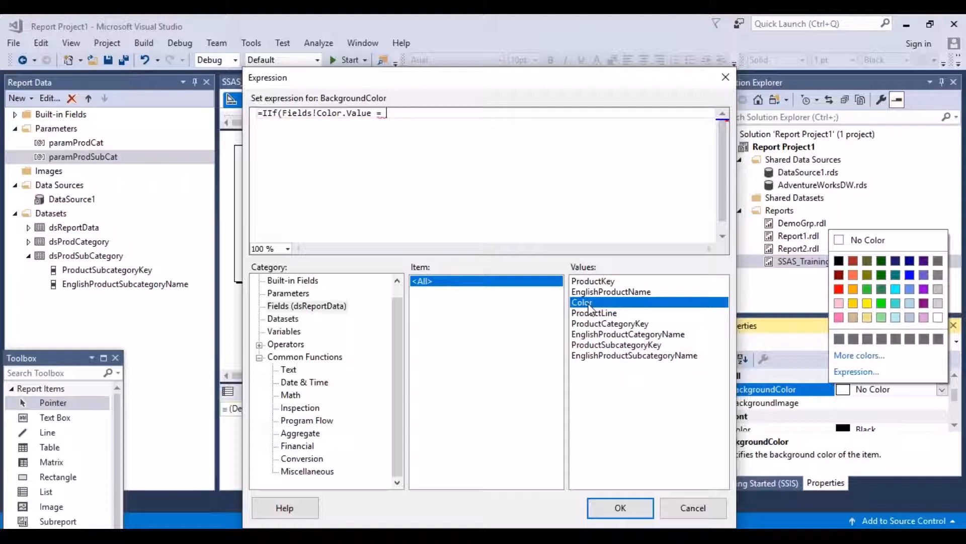
type("'")
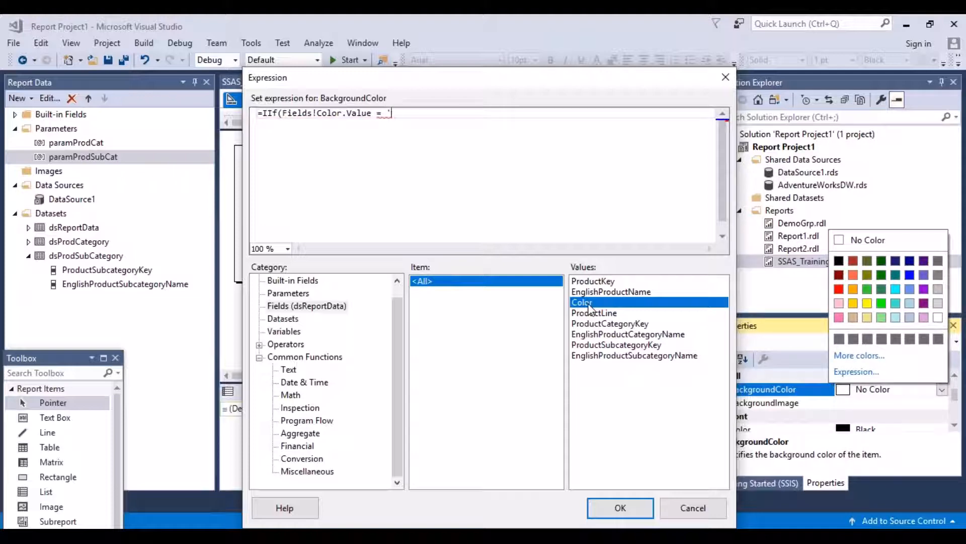
type("Blac")
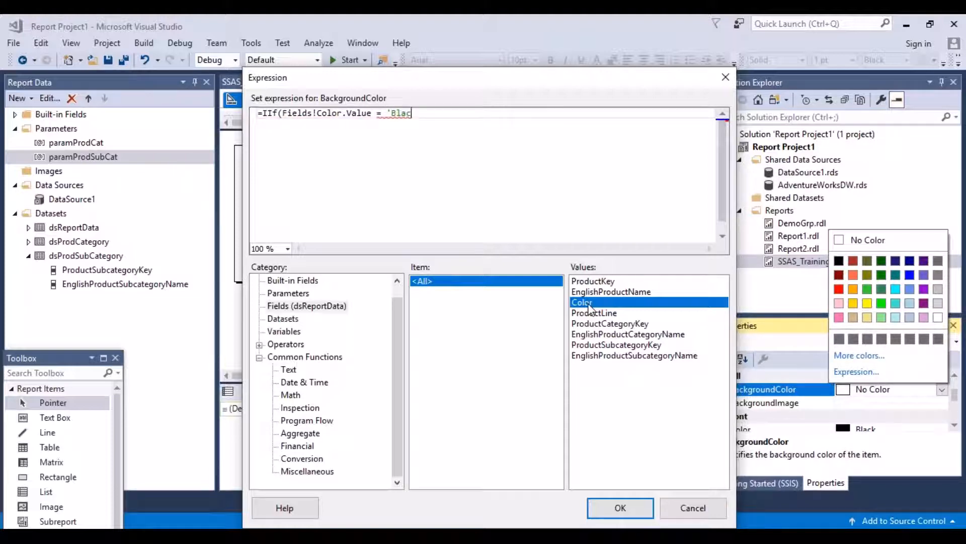
type("k\"")
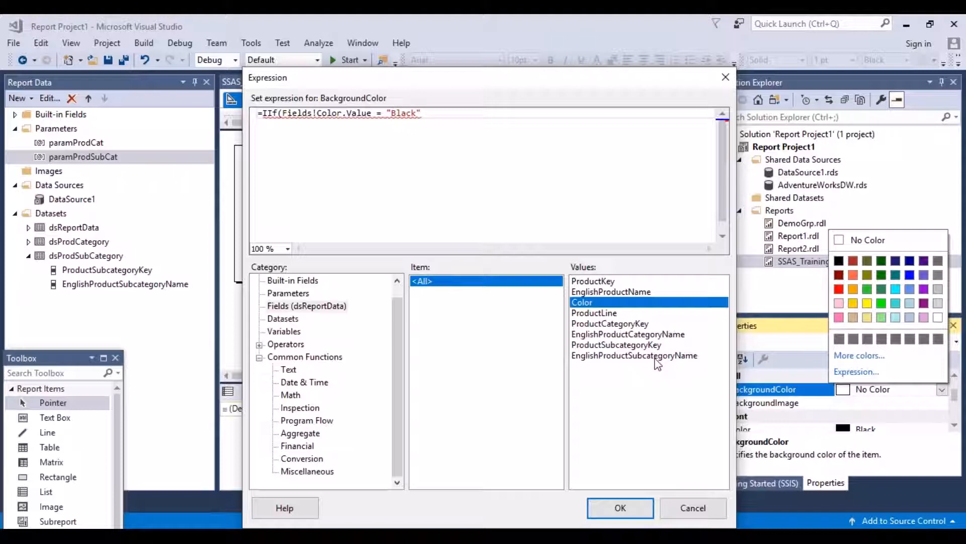
mouse_move(386, 419)
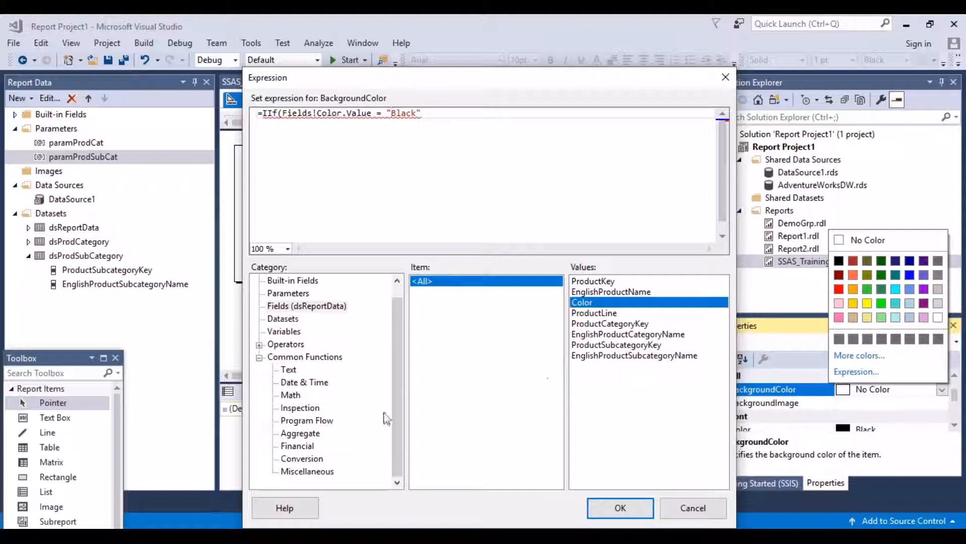
- Consult the Trim text function and wrap the Color field in Trim( within the condition
left_click(288, 370)
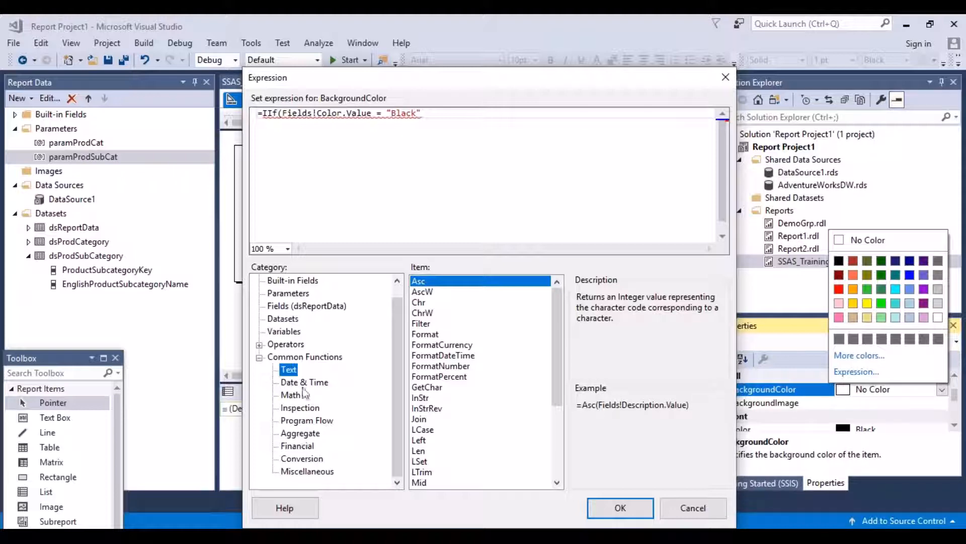
mouse_move(450, 425)
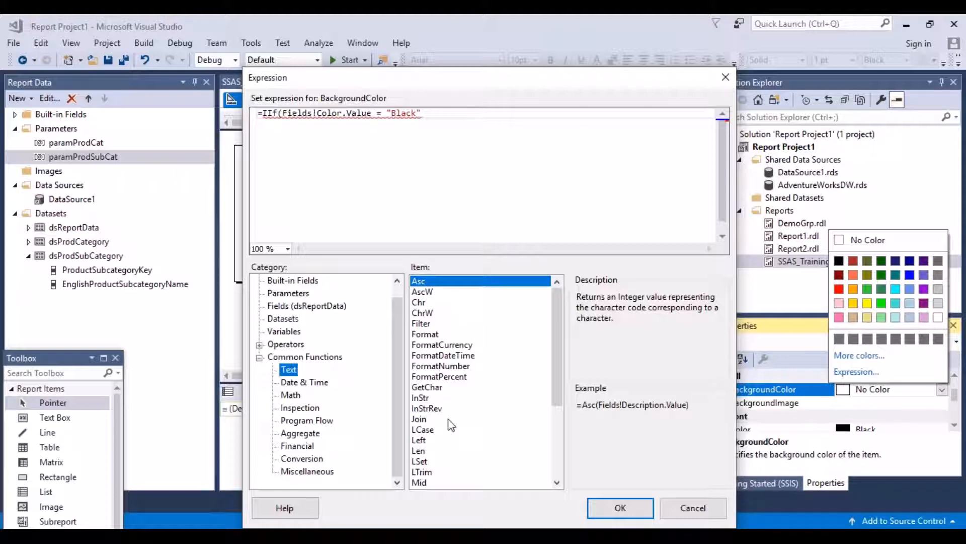
mouse_move(625, 447)
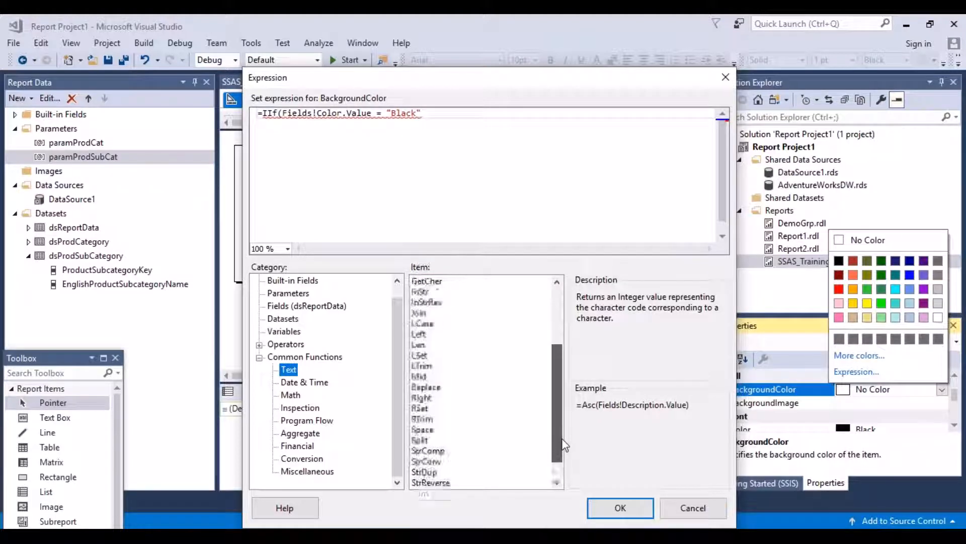
scroll("down", 3)
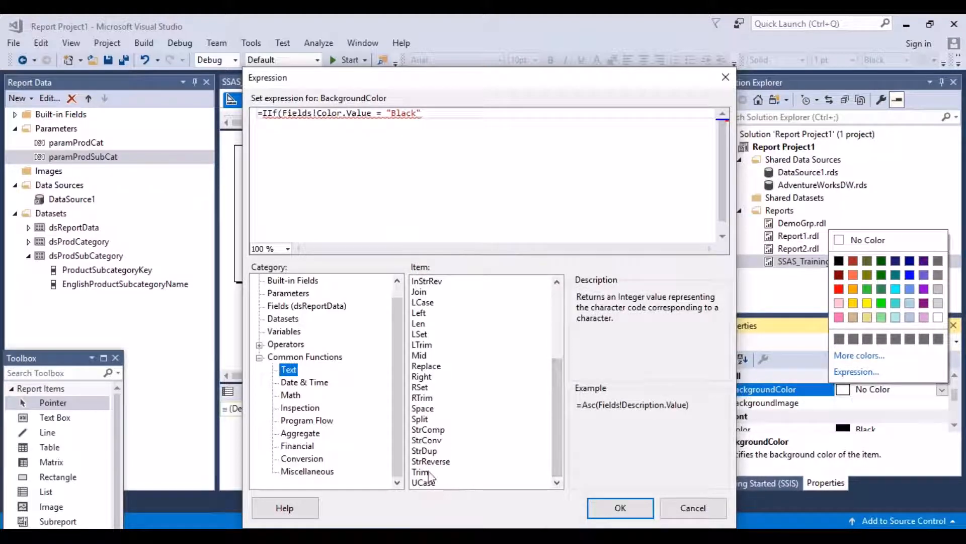
left_click(420, 471)
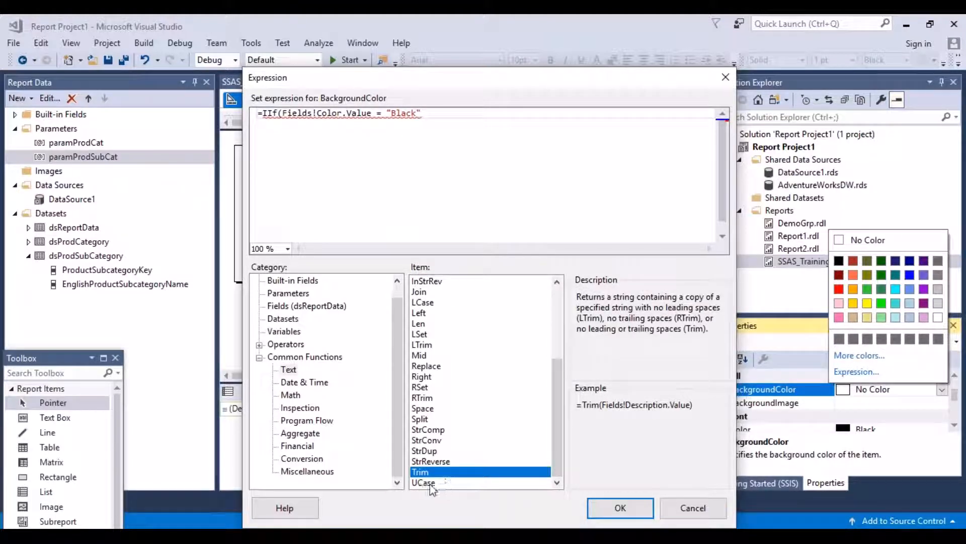
left_click(423, 482)
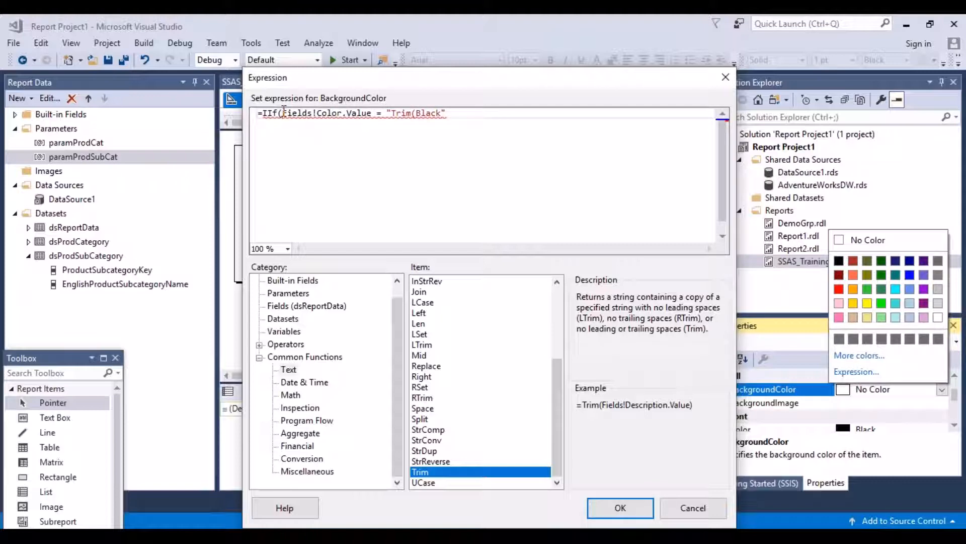
type("Trim(")
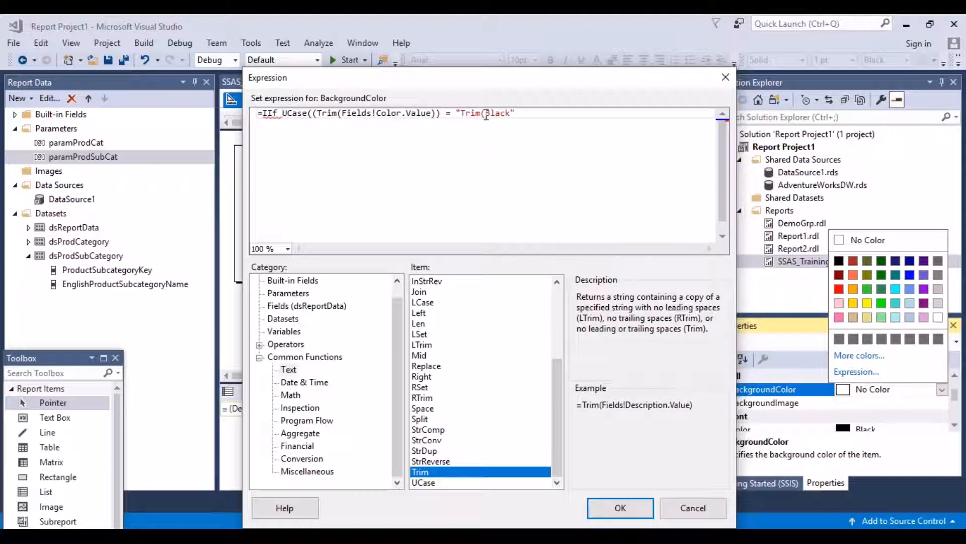
mouse_move(531, 294)
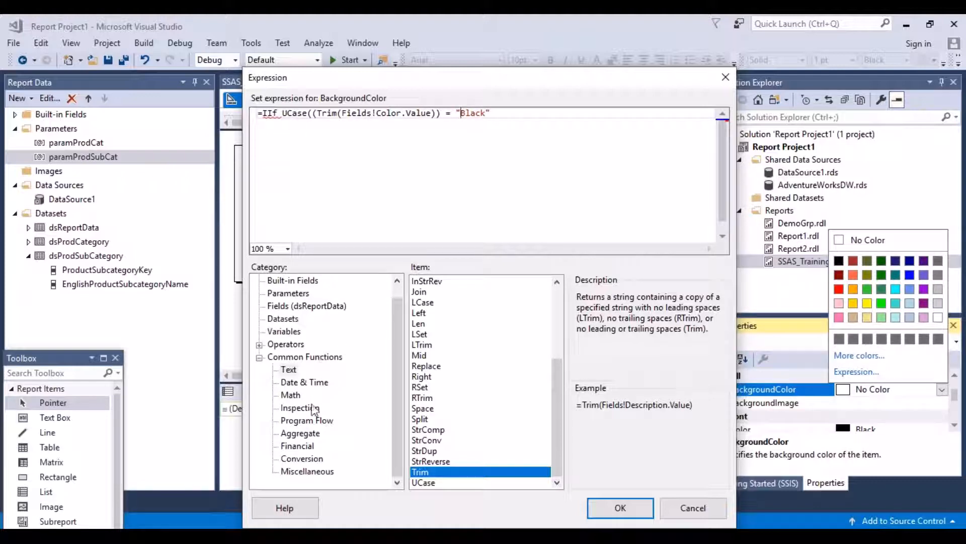
- Revise the condition to =IIf(UCase(Trim(Fields!Color.Value)) = "BLACK", ready for the true part
left_click(306, 421)
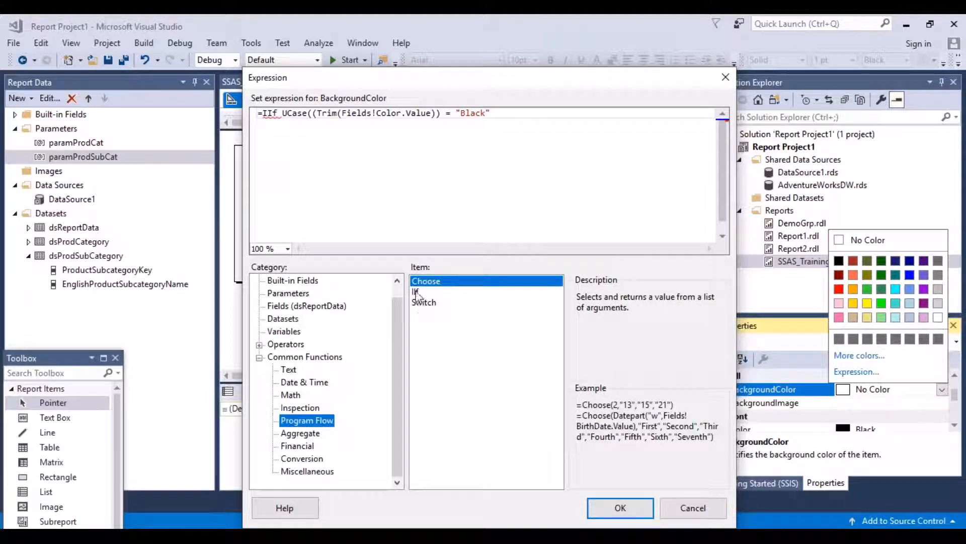
left_click(416, 292)
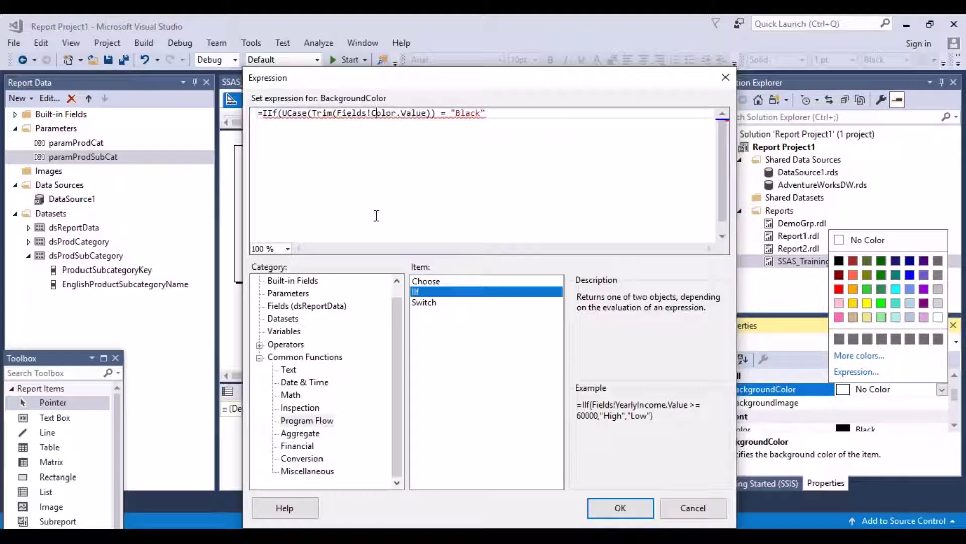
mouse_move(428, 115)
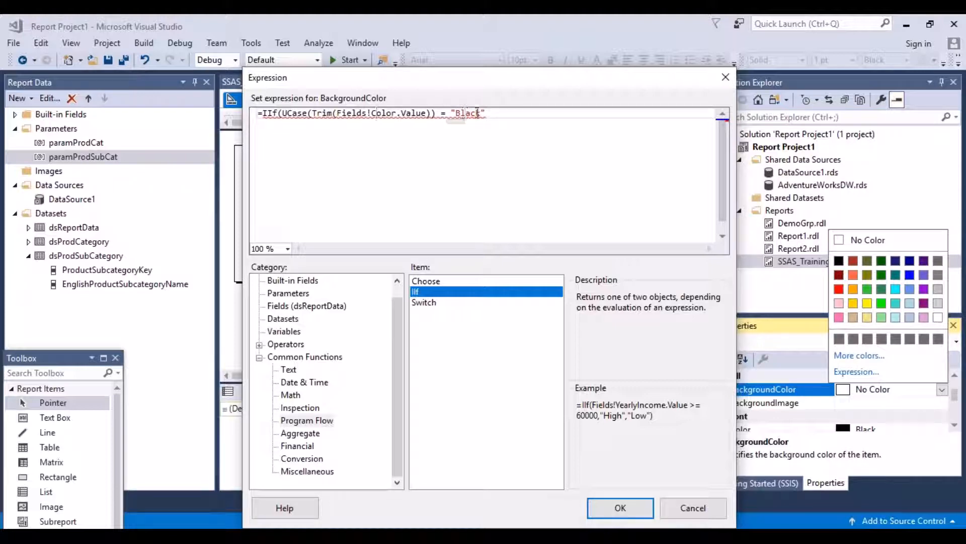
key("BackSpace")
type("LACK")
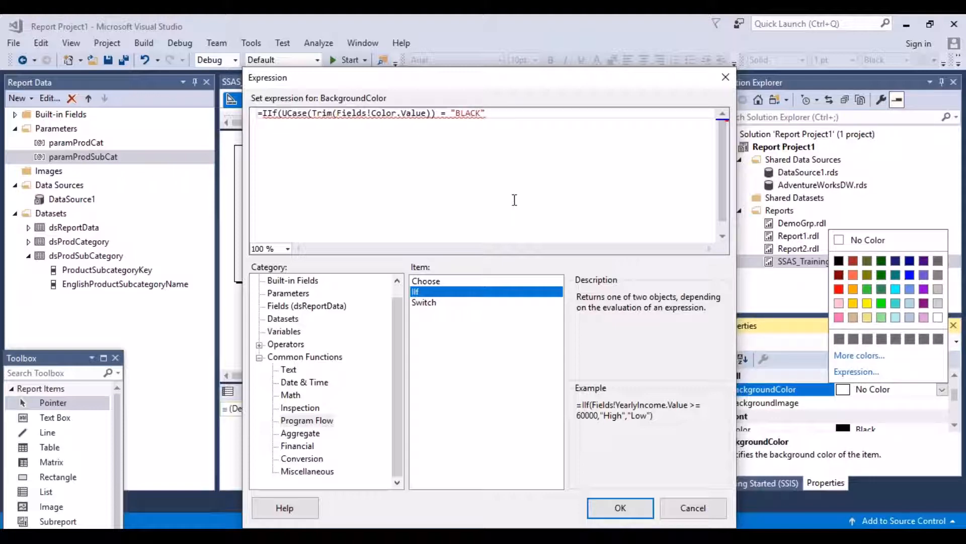
left_click(487, 113)
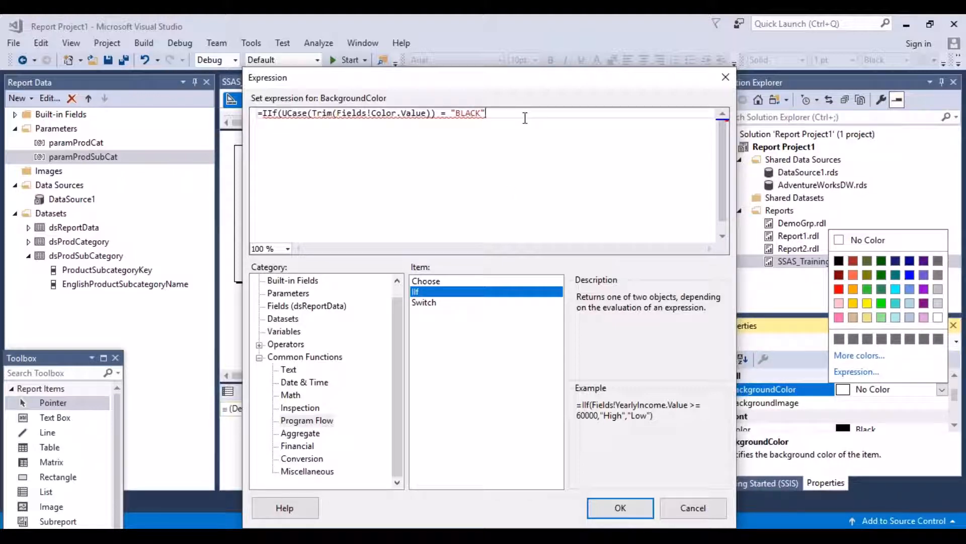
type(",")
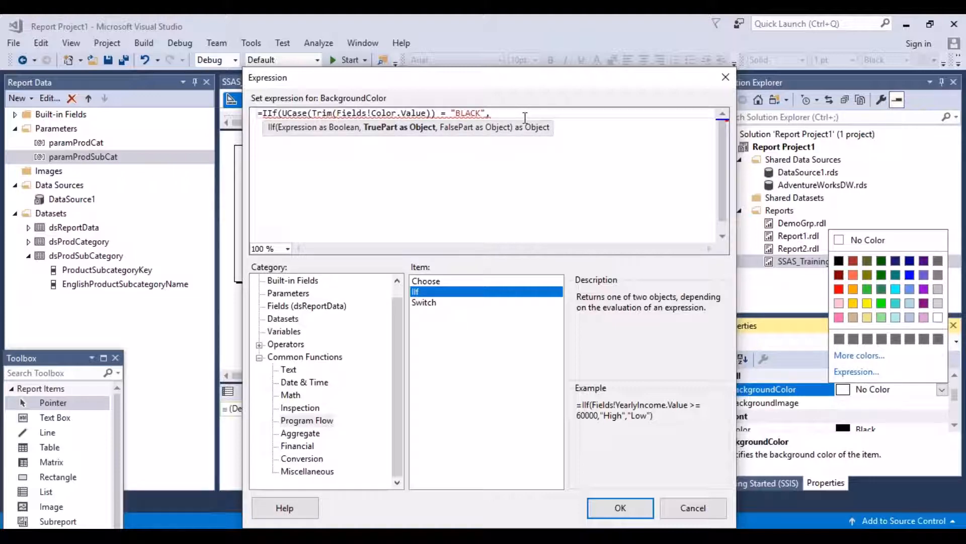
mouse_move(414, 322)
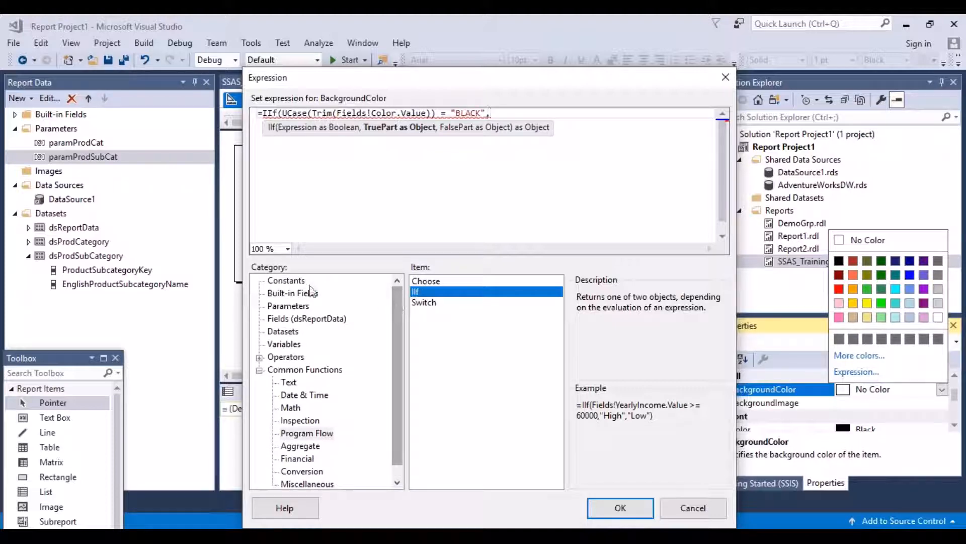
- Finish the expression with "Lime","White") from the colour Constants and apply it to the row
left_click(286, 280)
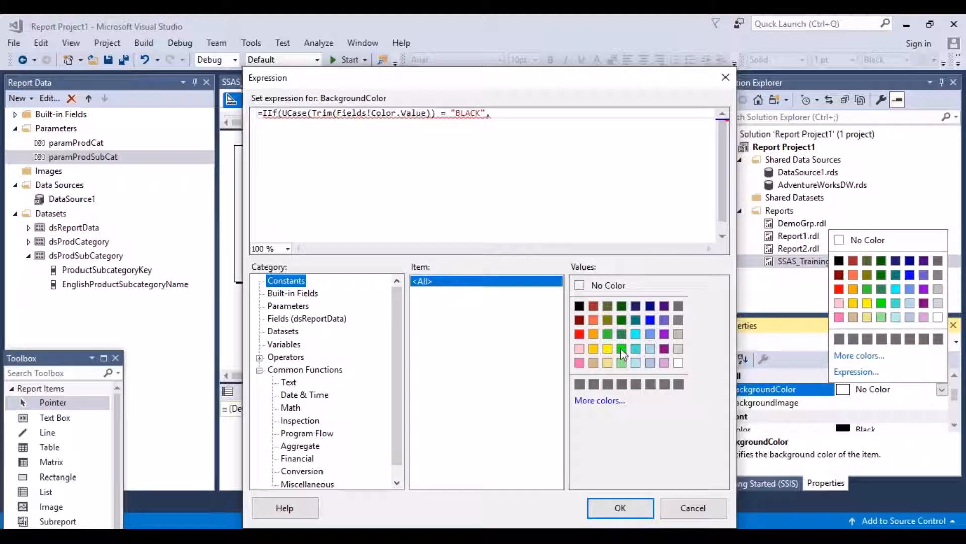
left_click(621, 348)
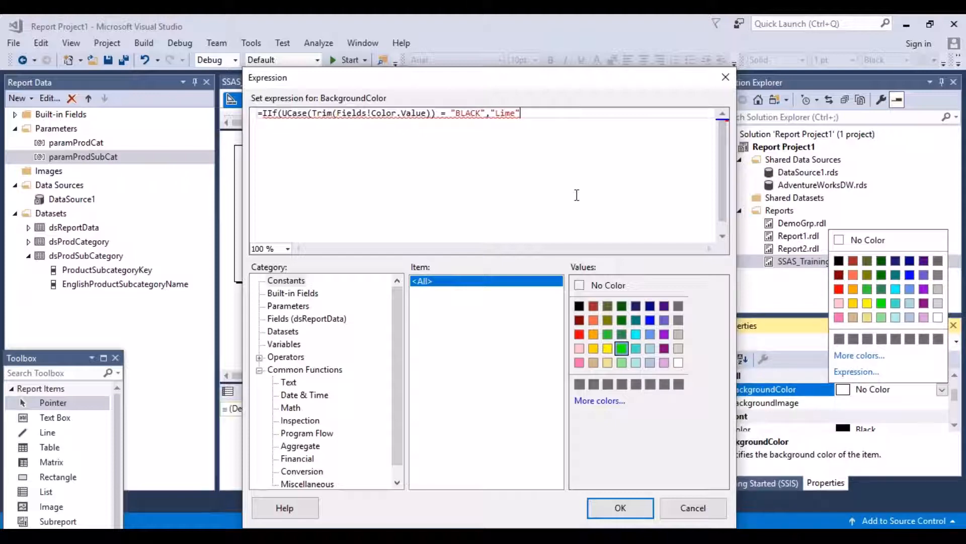
type(",")
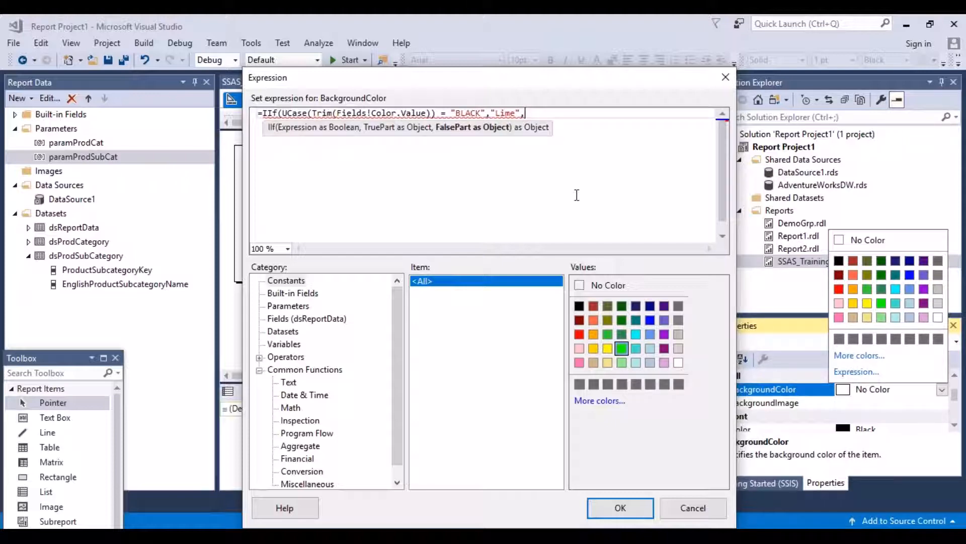
mouse_move(678, 362)
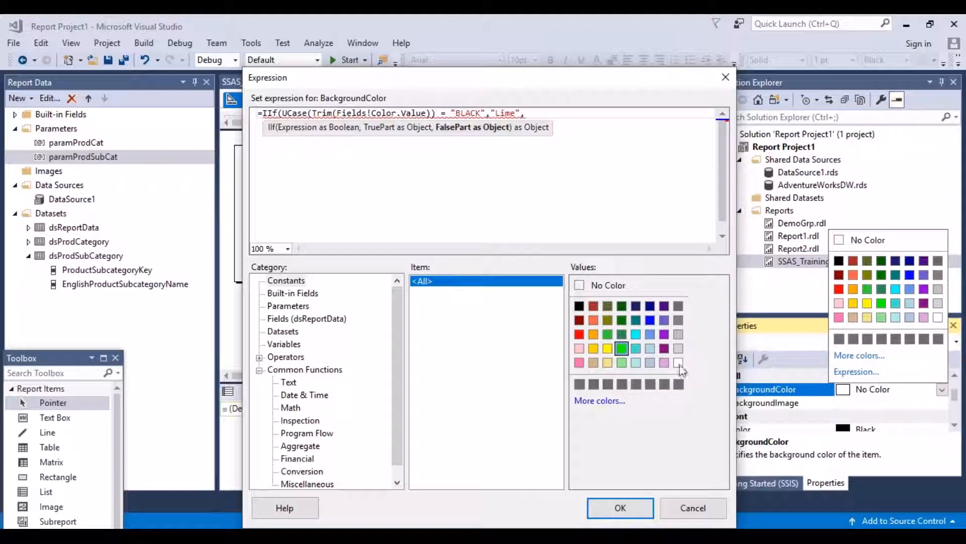
left_click(679, 362)
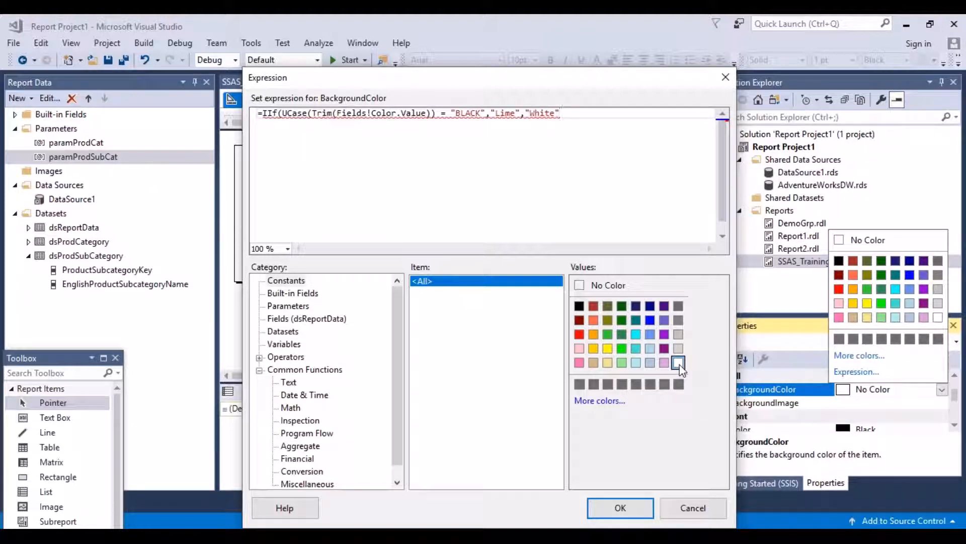
type(")")
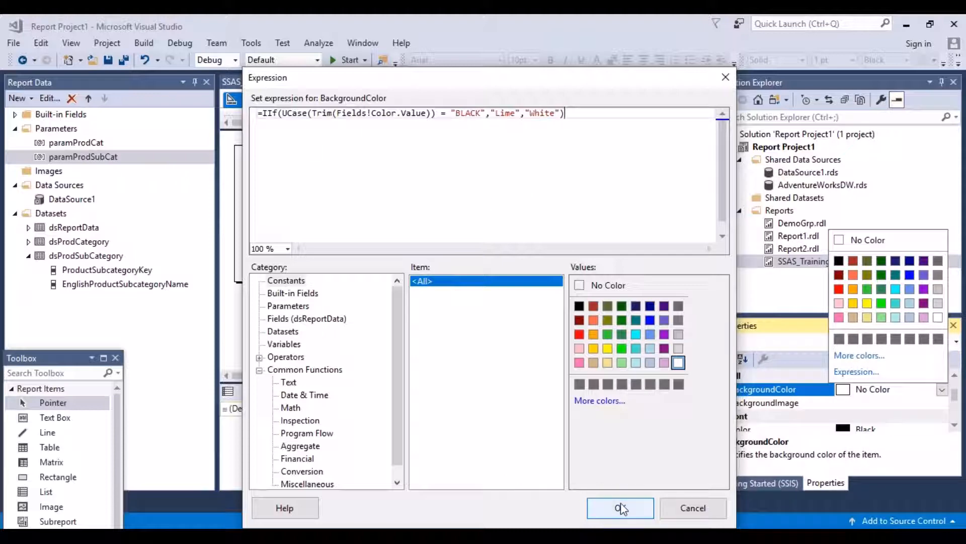
left_click(620, 508)
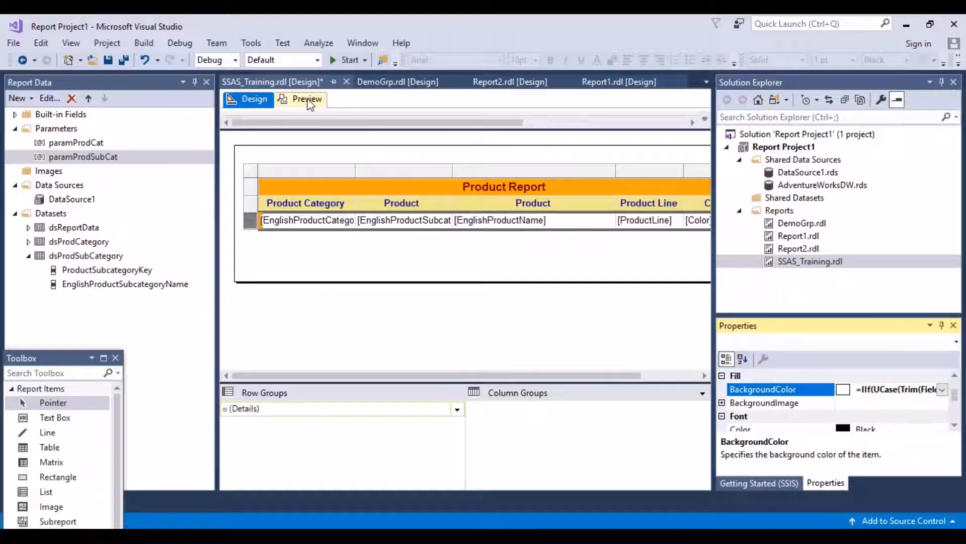
- Preview the report with Product Category Components and Subcategory Mountain Frames, then View Report
left_click(307, 99)
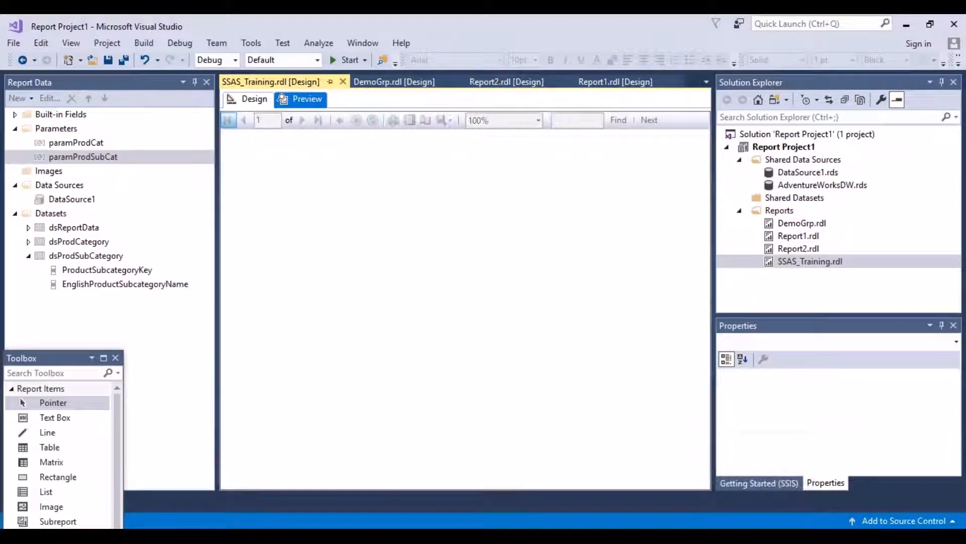
left_click(307, 99)
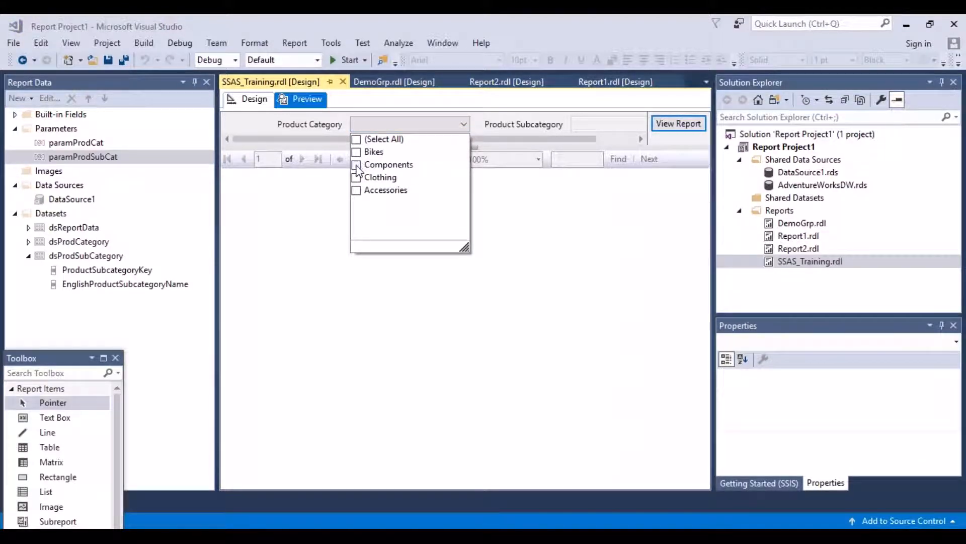
left_click(356, 165)
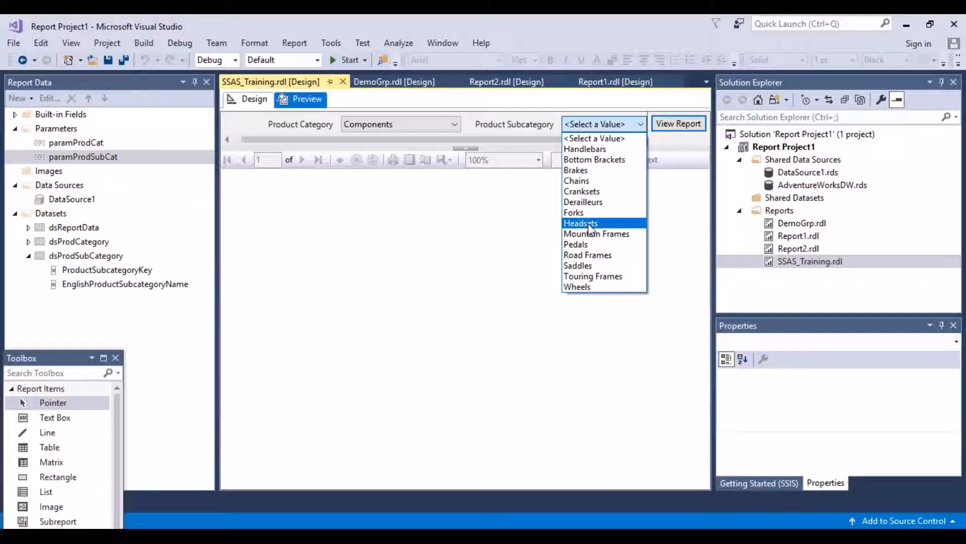
mouse_move(601, 242)
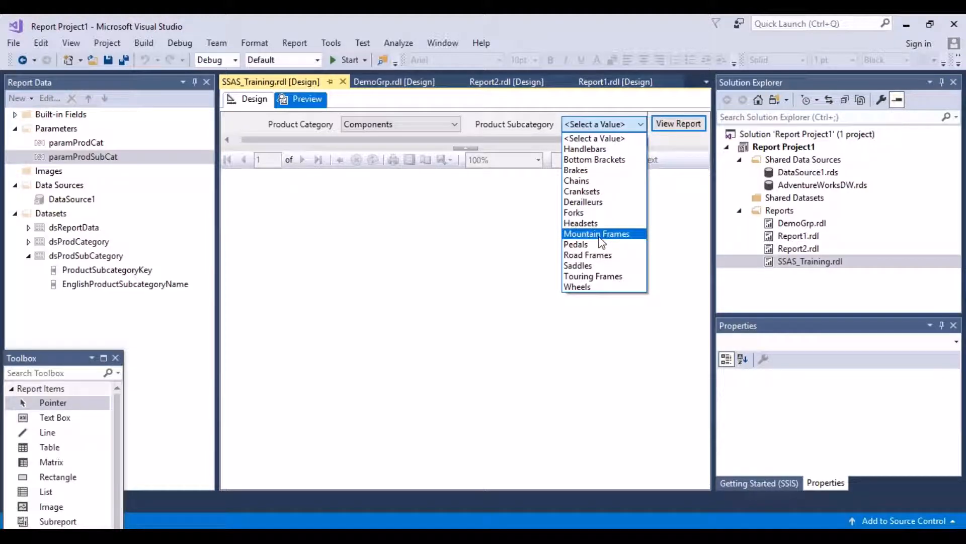
left_click(597, 234)
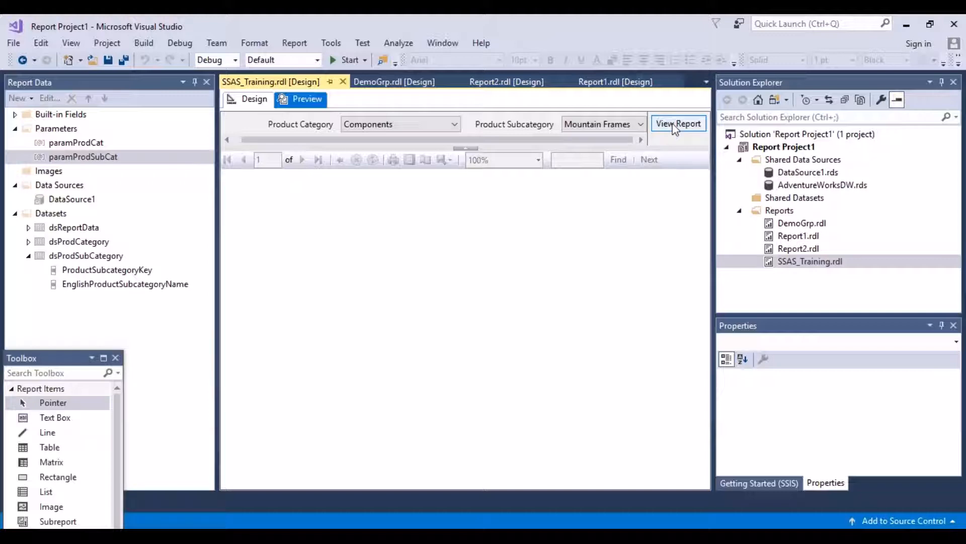
left_click(678, 122)
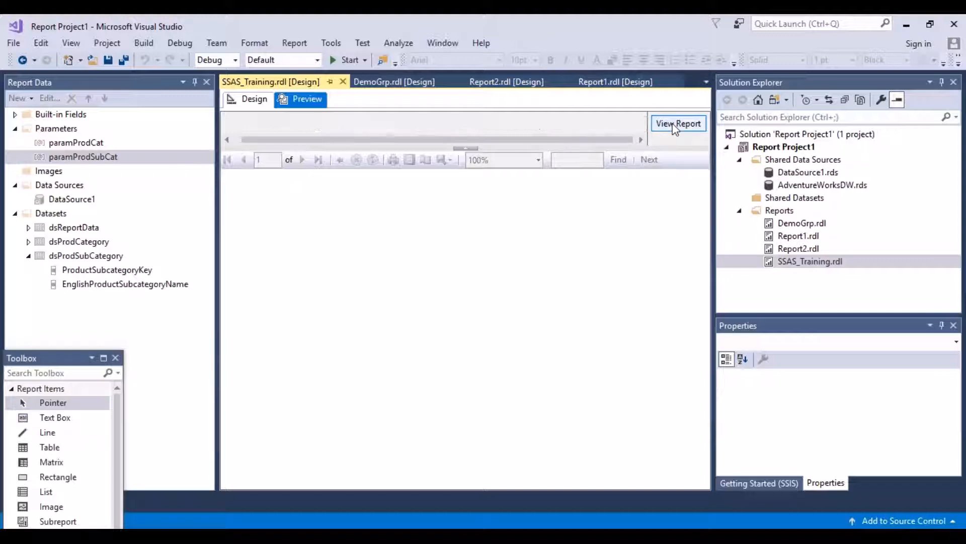
left_click(678, 123)
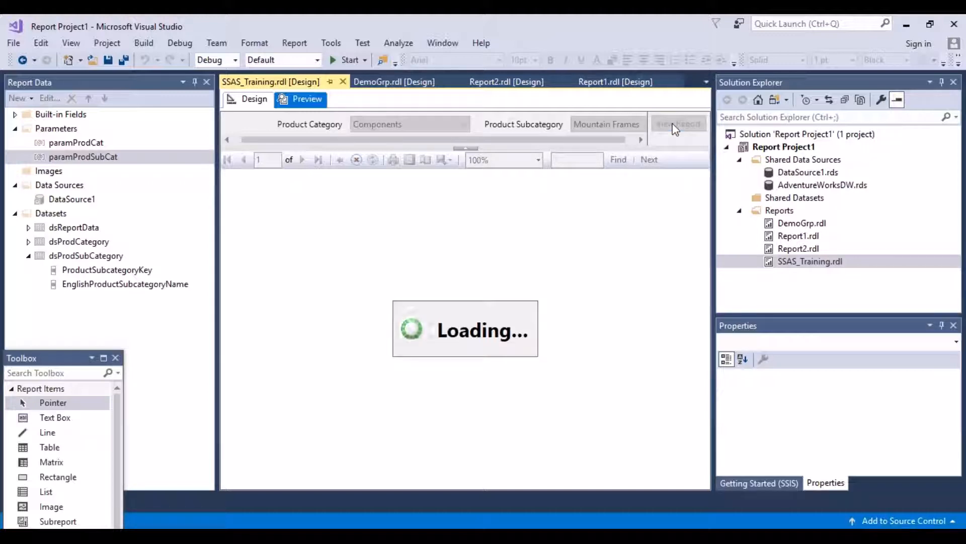
- Review the rendered Product Report: Black Mountain Frames rows lime, Silver rows white
left_click(679, 123)
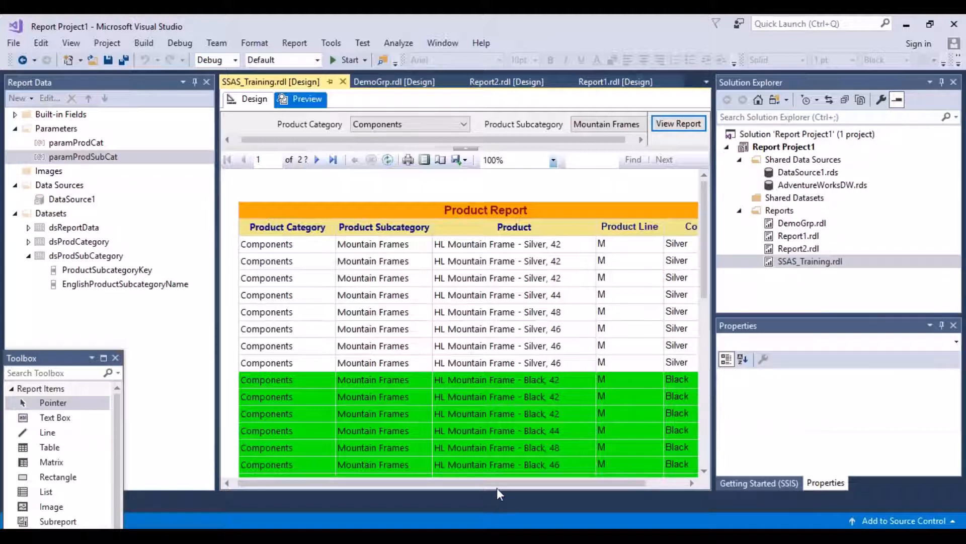
scroll("right", 3)
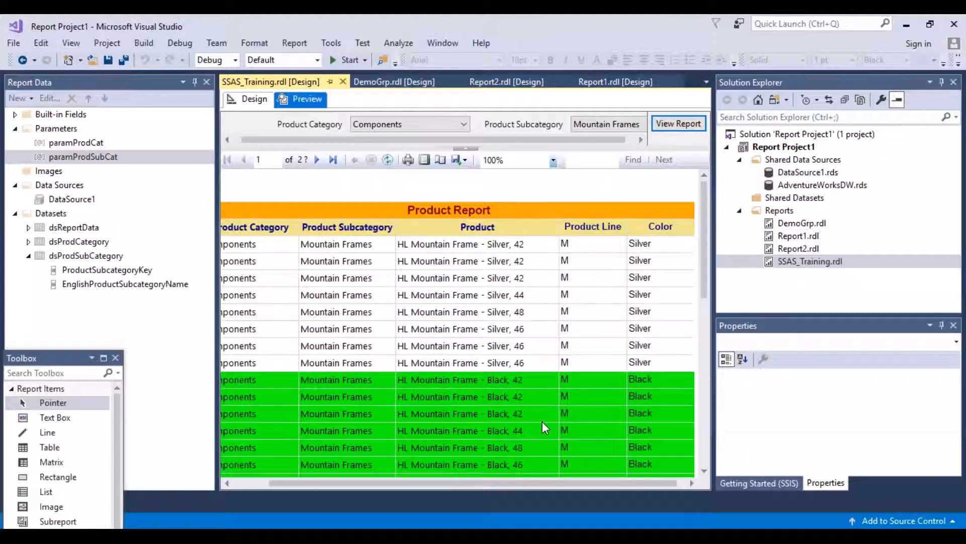
mouse_move(552, 483)
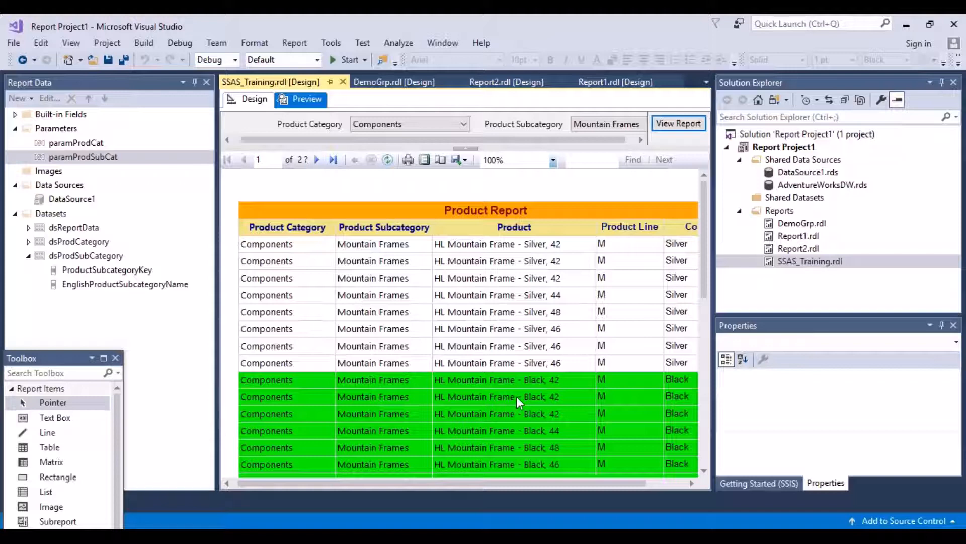
mouse_move(577, 484)
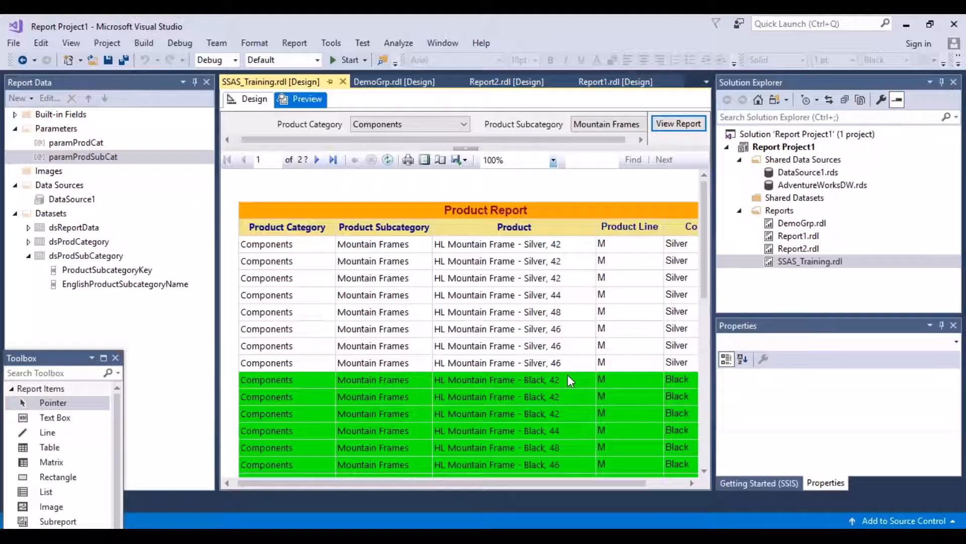
mouse_move(456, 489)
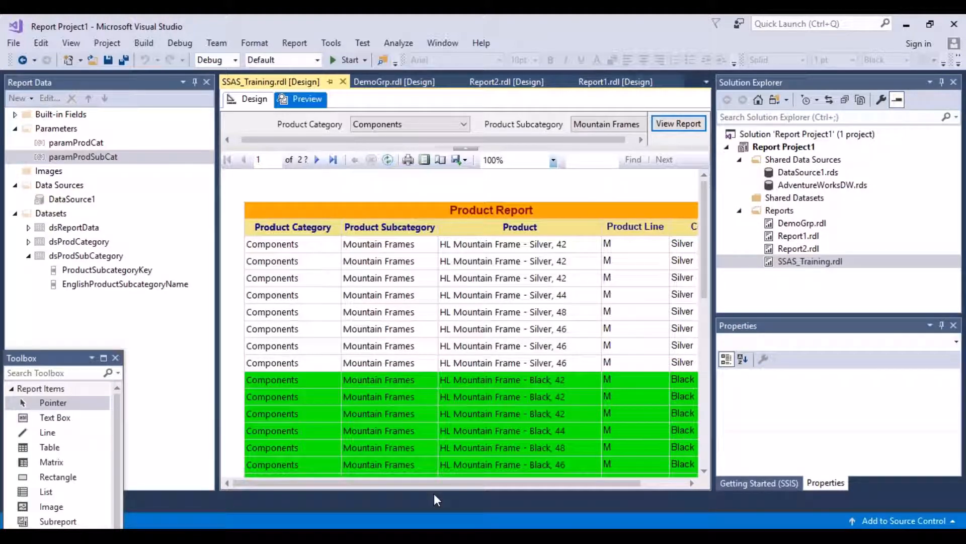
mouse_move(454, 286)
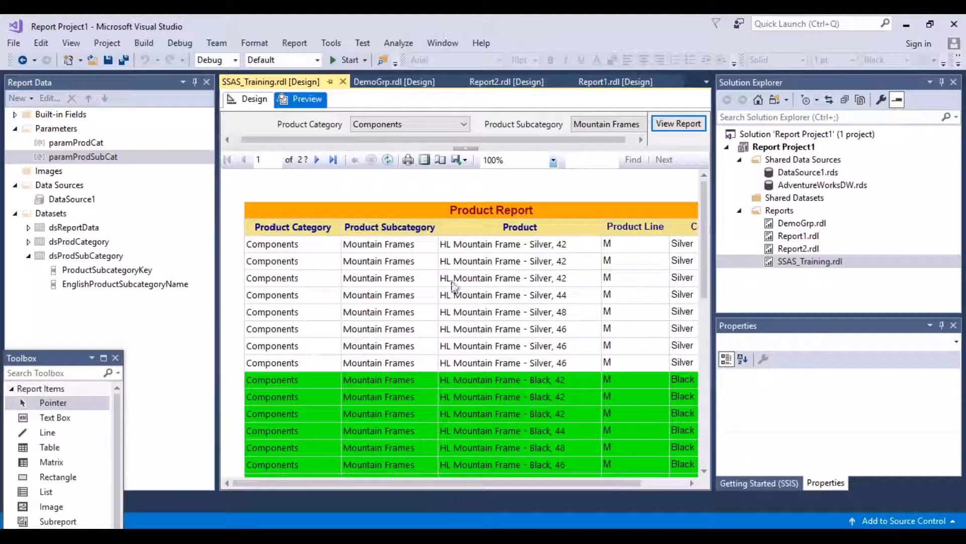
mouse_move(254, 101)
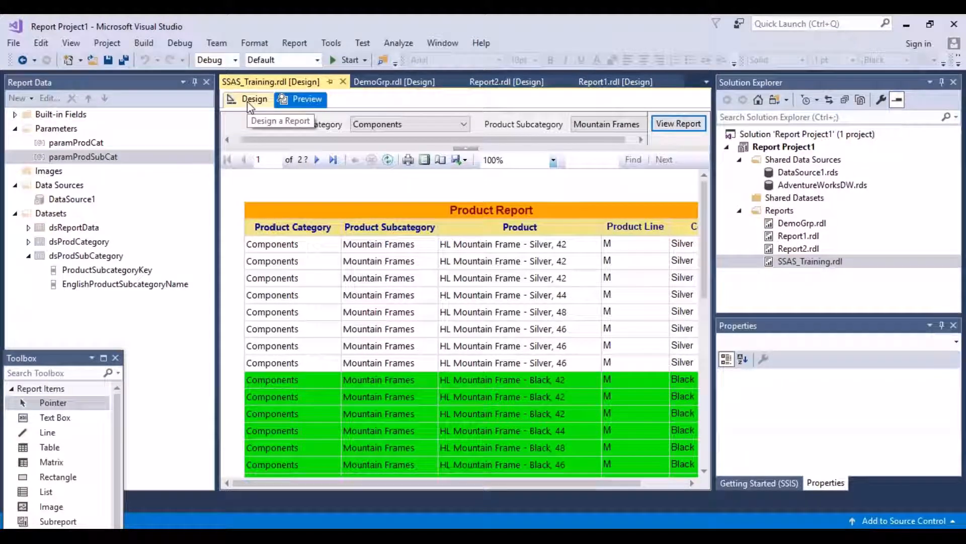